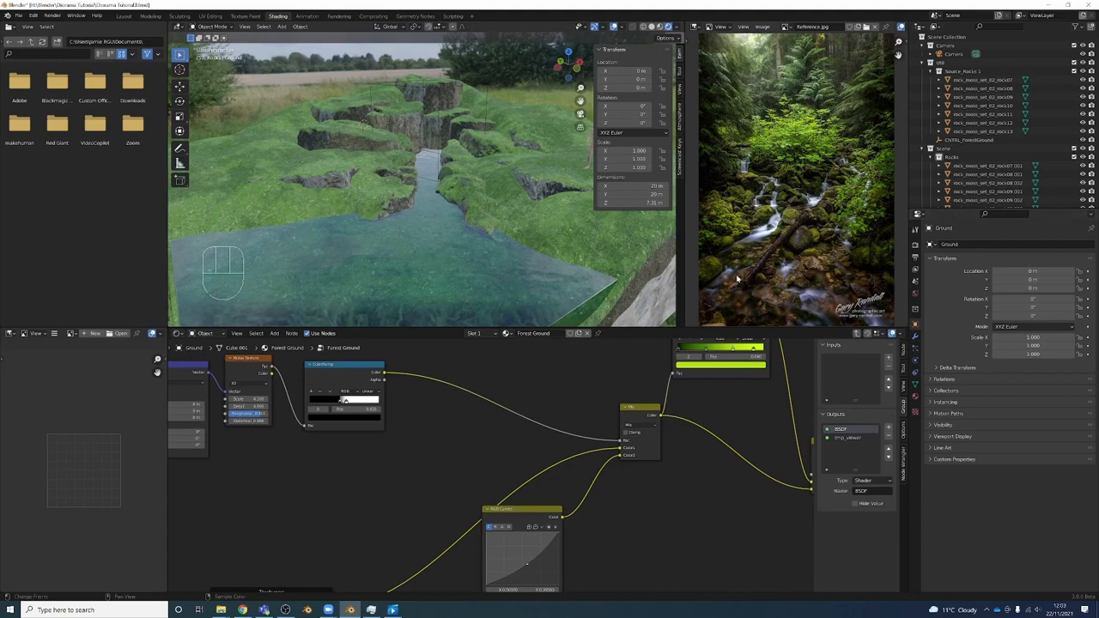
{"action": "mouse_move", "coordinate": [790, 269]}
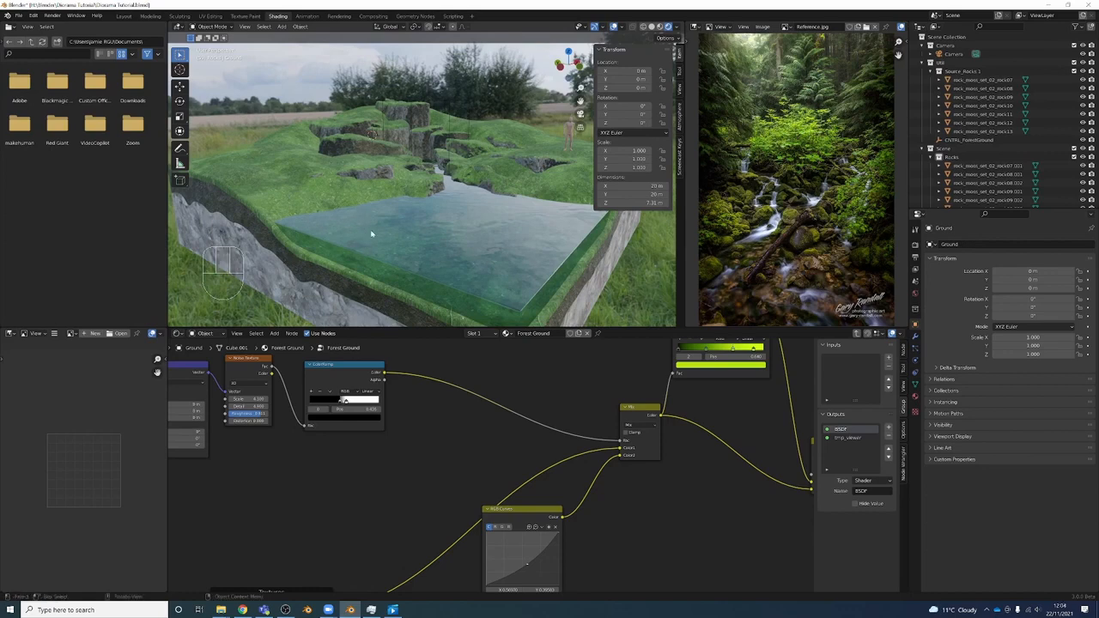
{"action": "mouse_move", "coordinate": [408, 235]}
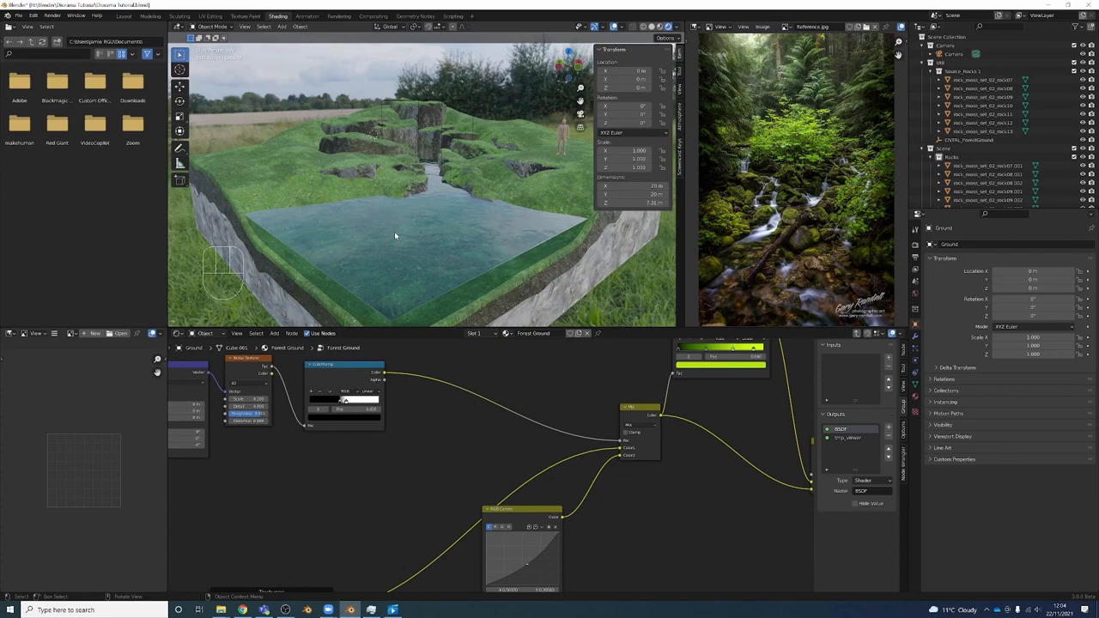
- Exit the Forest Ground group to show the single group node feeding Material Output
{"action": "key", "text": "Tab"}
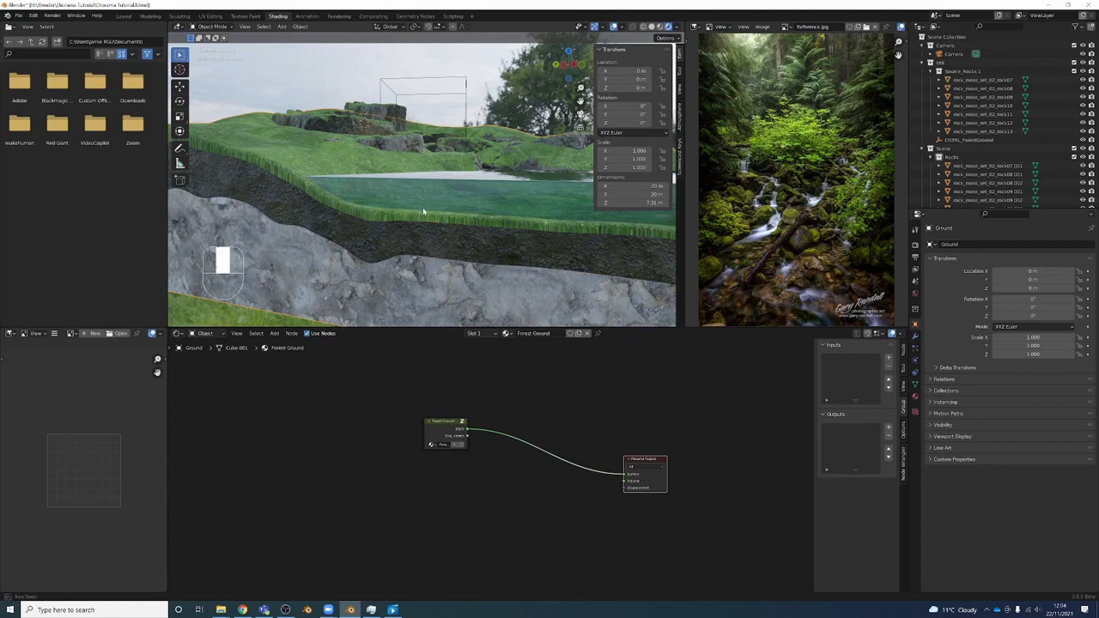
- Go to Poly Haven's texture browser, try a search, then clear it
{"action": "left_click_drag", "start_coordinate": [421, 172], "coordinate": [429, 223]}
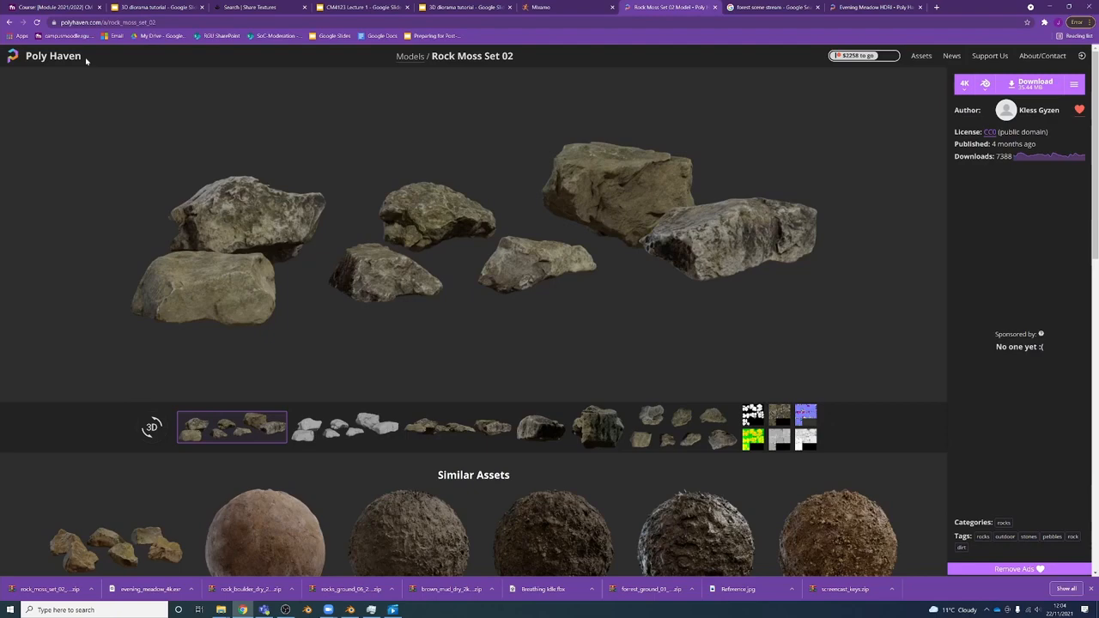
{"action": "left_click", "coordinate": [52, 54]}
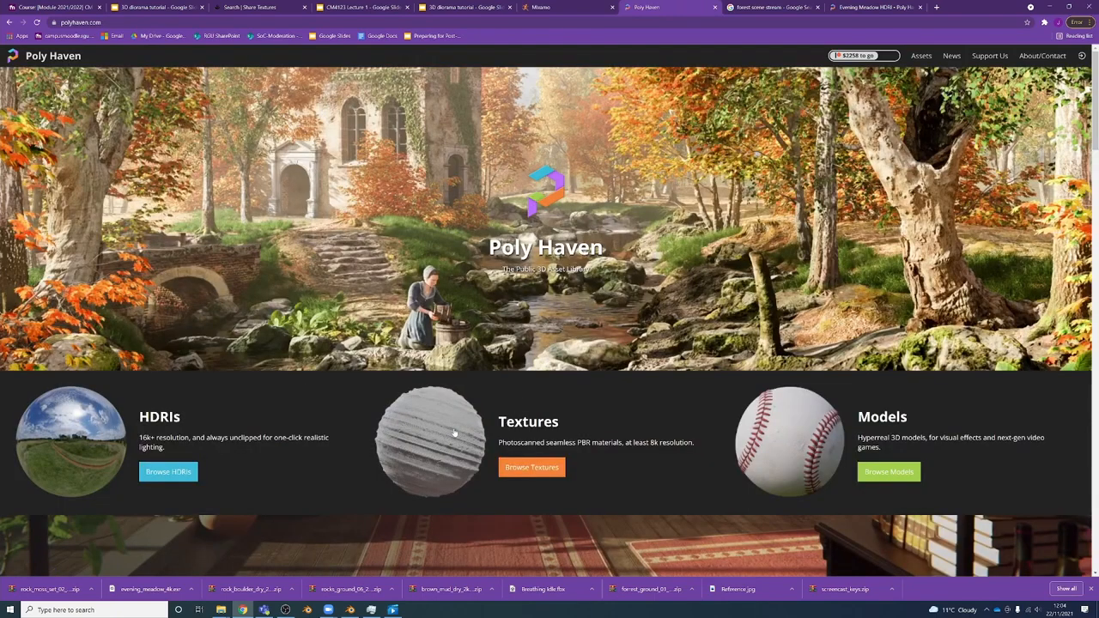
{"action": "left_click", "coordinate": [531, 467]}
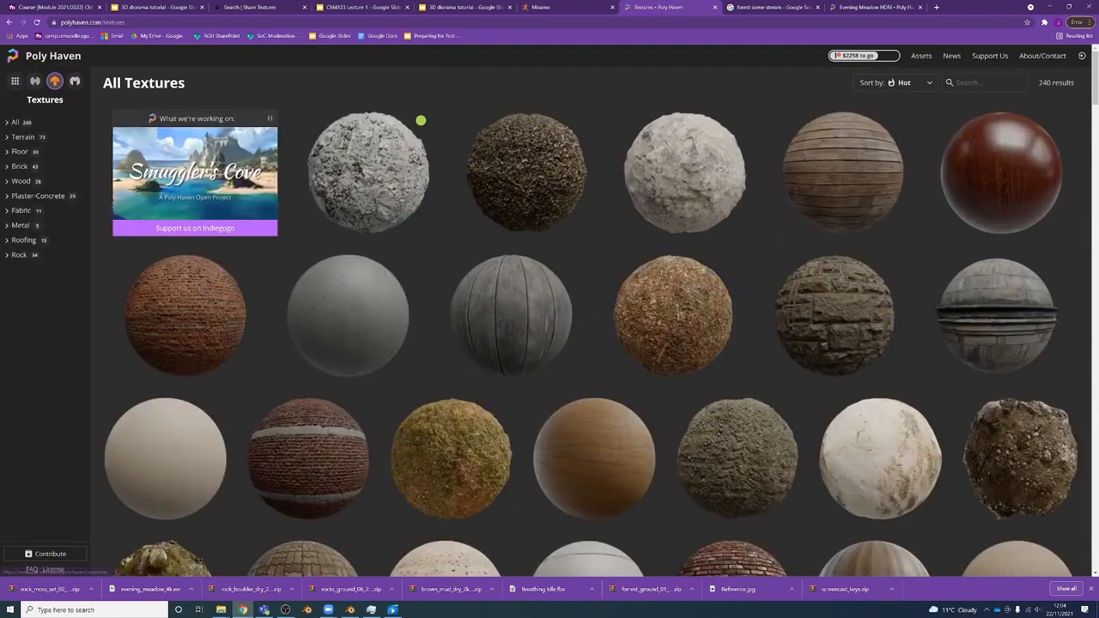
{"action": "type", "text": "peb"}
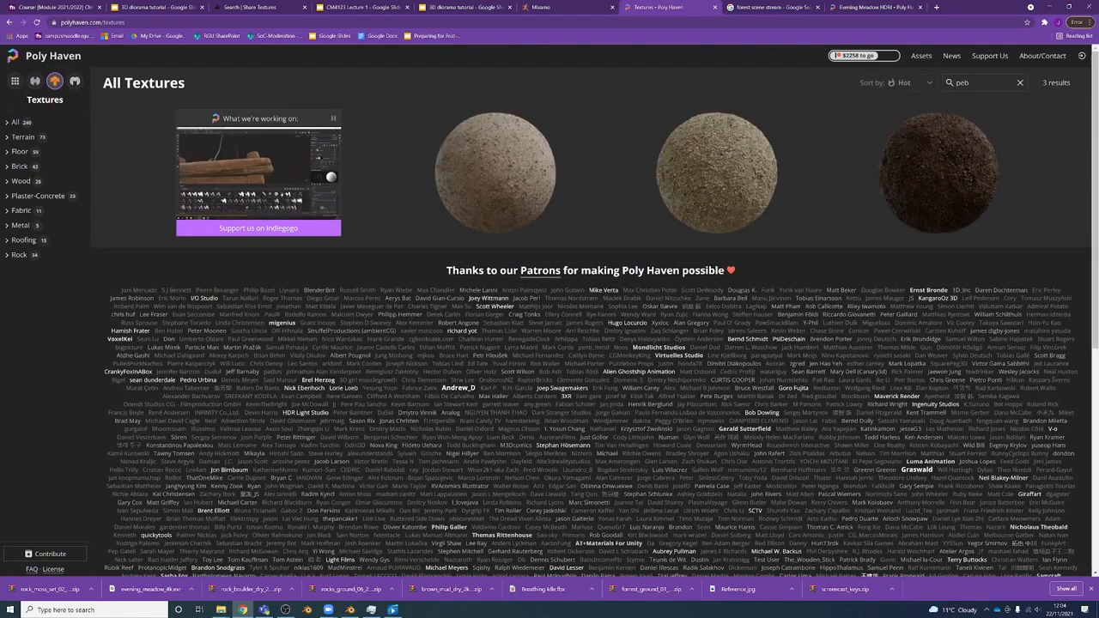
{"action": "left_click", "coordinate": [1020, 83]}
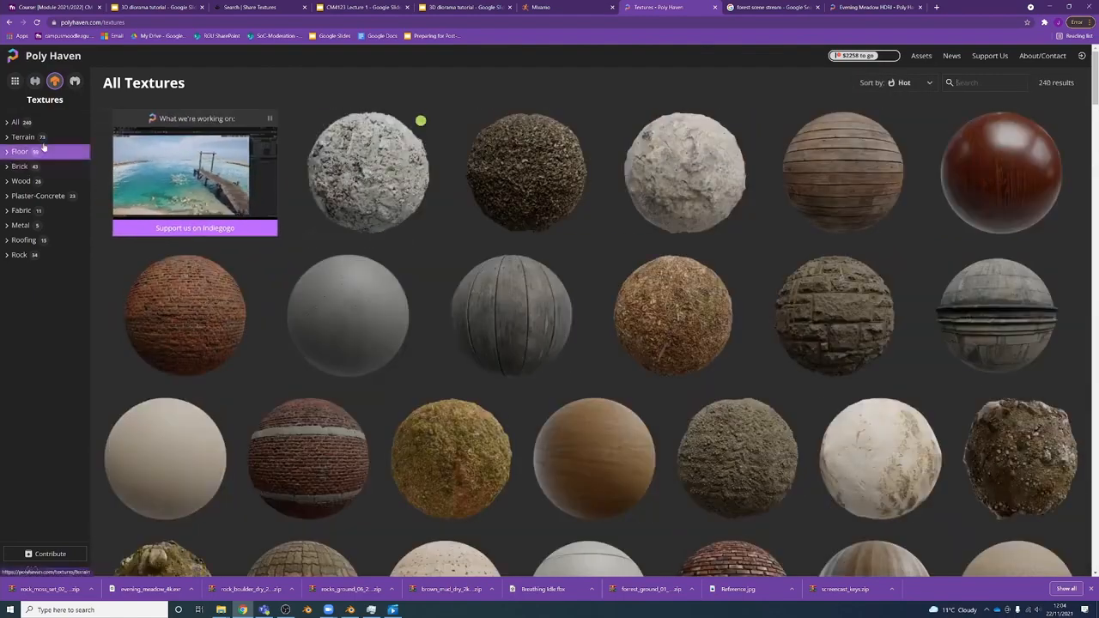
- Filter to Terrain textures and scroll through to Brown Mud Rocks 01
{"action": "left_click", "coordinate": [22, 136]}
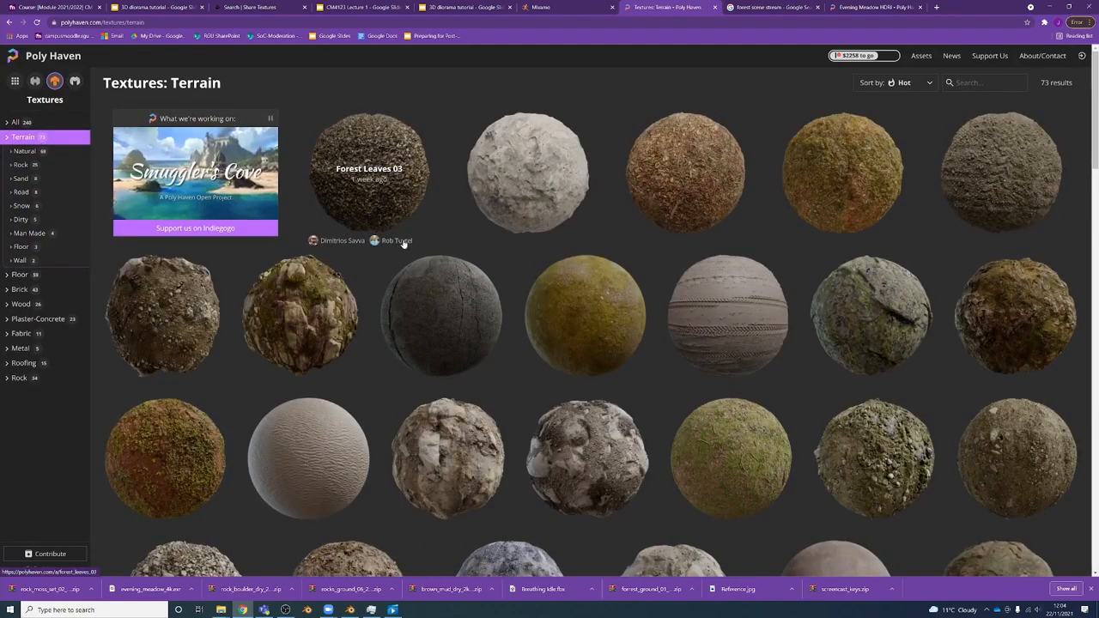
{"action": "scroll", "scroll_direction": "down", "scroll_amount": 3}
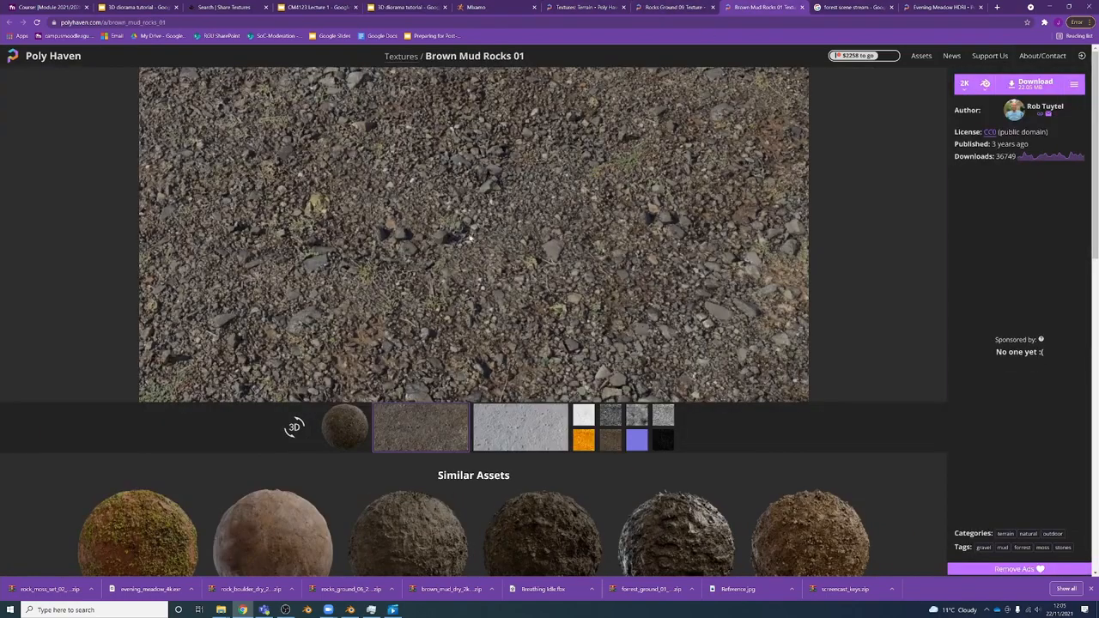
{"action": "mouse_move", "coordinate": [362, 281]}
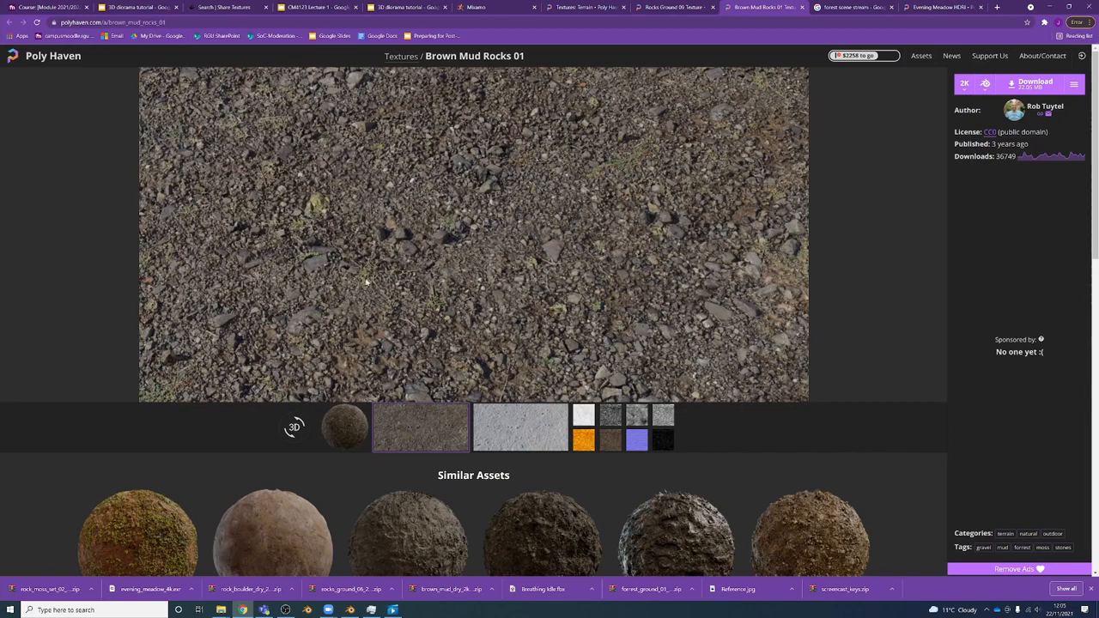
{"action": "mouse_move", "coordinate": [451, 267]}
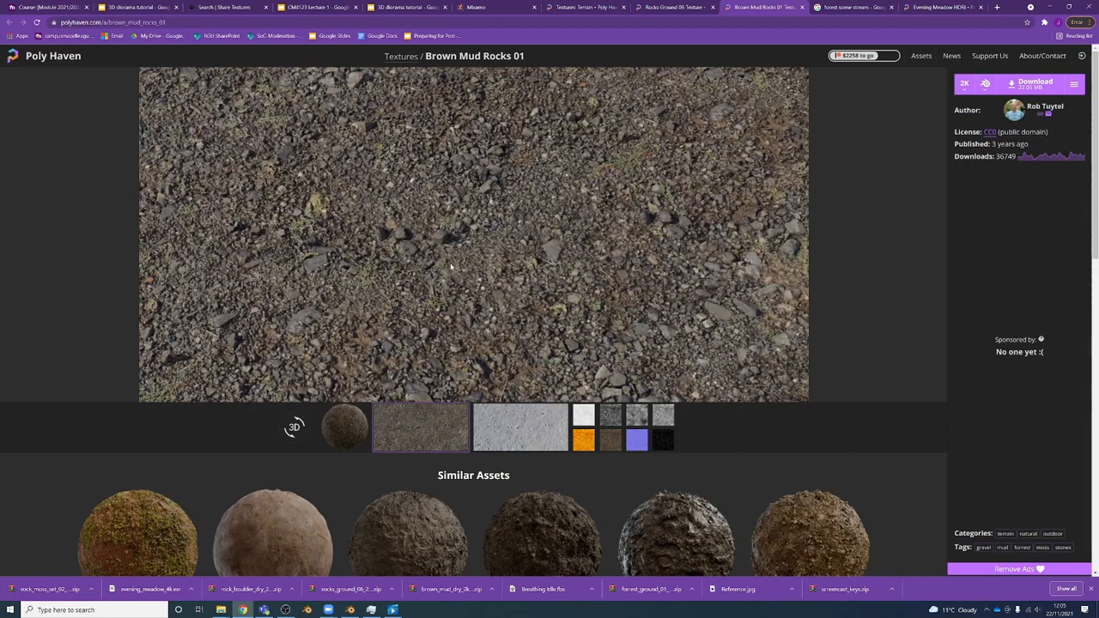
{"action": "scroll", "scroll_direction": "down", "scroll_amount": 3}
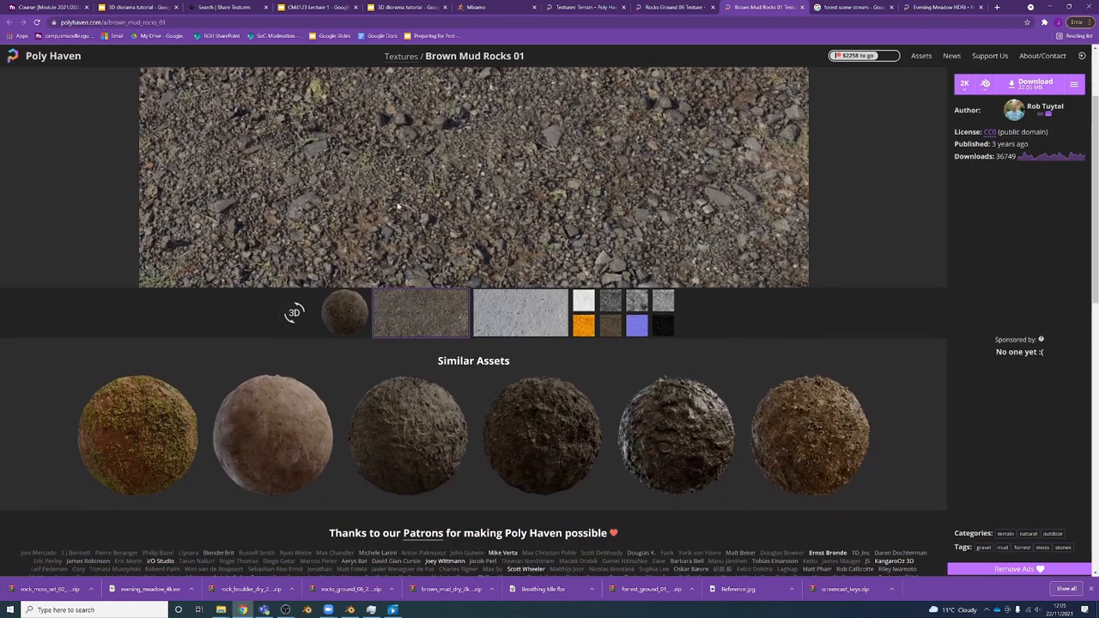
{"action": "scroll", "scroll_direction": "down", "scroll_amount": 3}
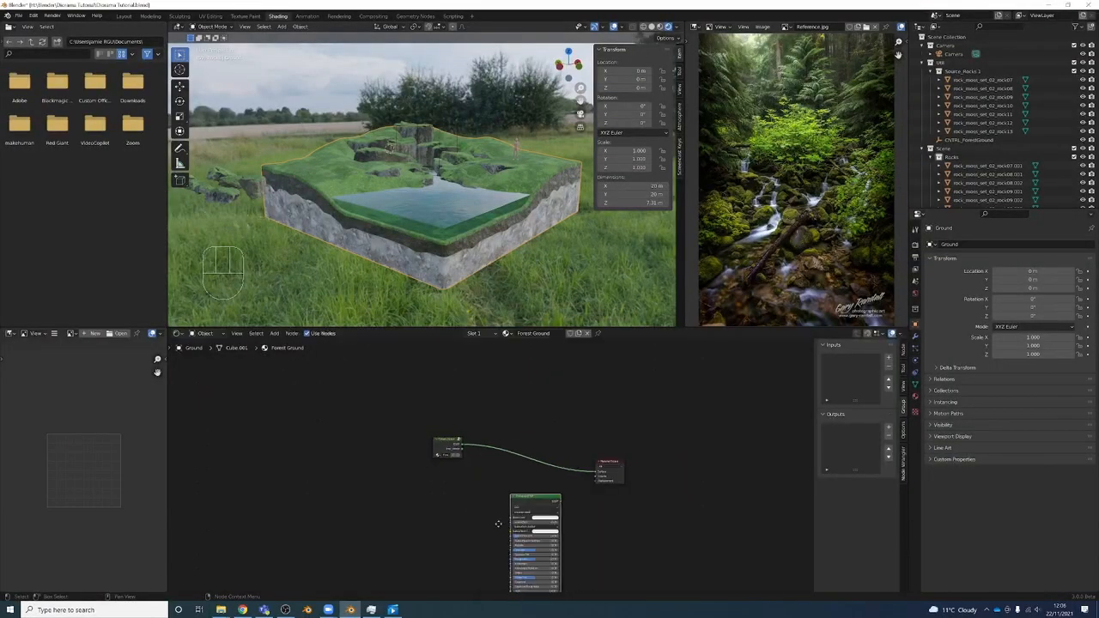
- Set up the brown_mud_rocks maps with Principled Texture Setup and connect them to Material Output
{"action": "key", "text": "shift+ctrl"}
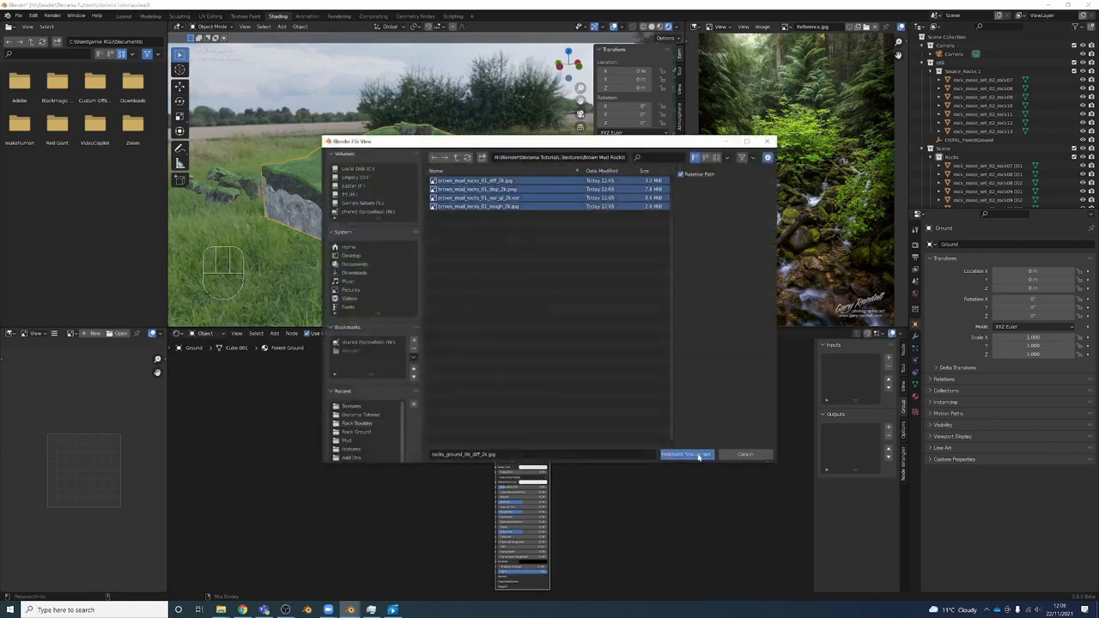
{"action": "left_click", "coordinate": [686, 454]}
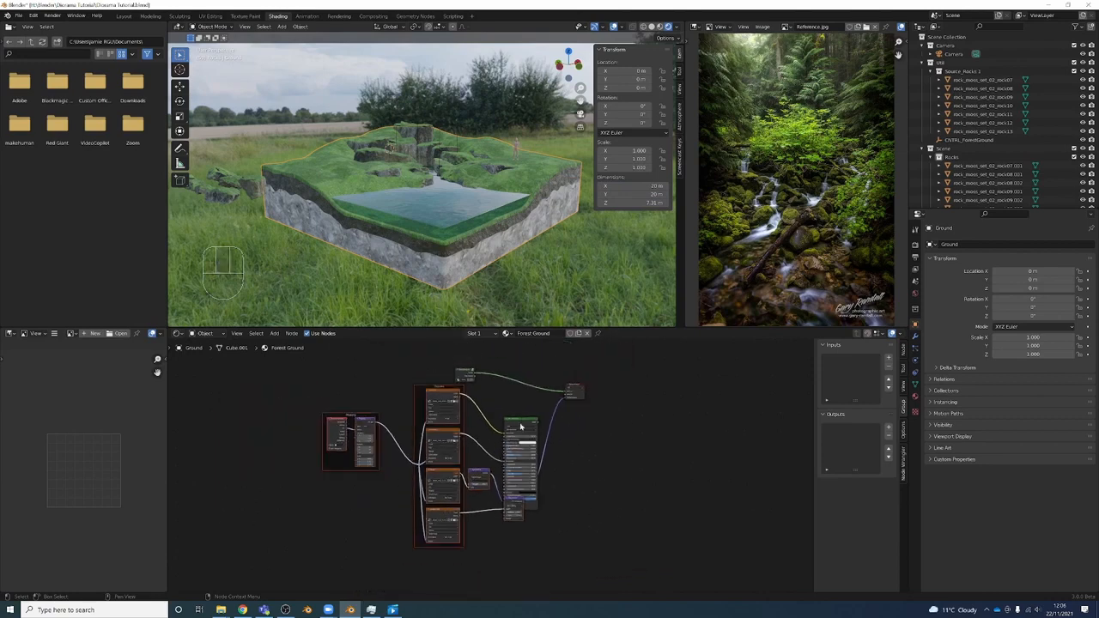
{"action": "key", "text": "g"}
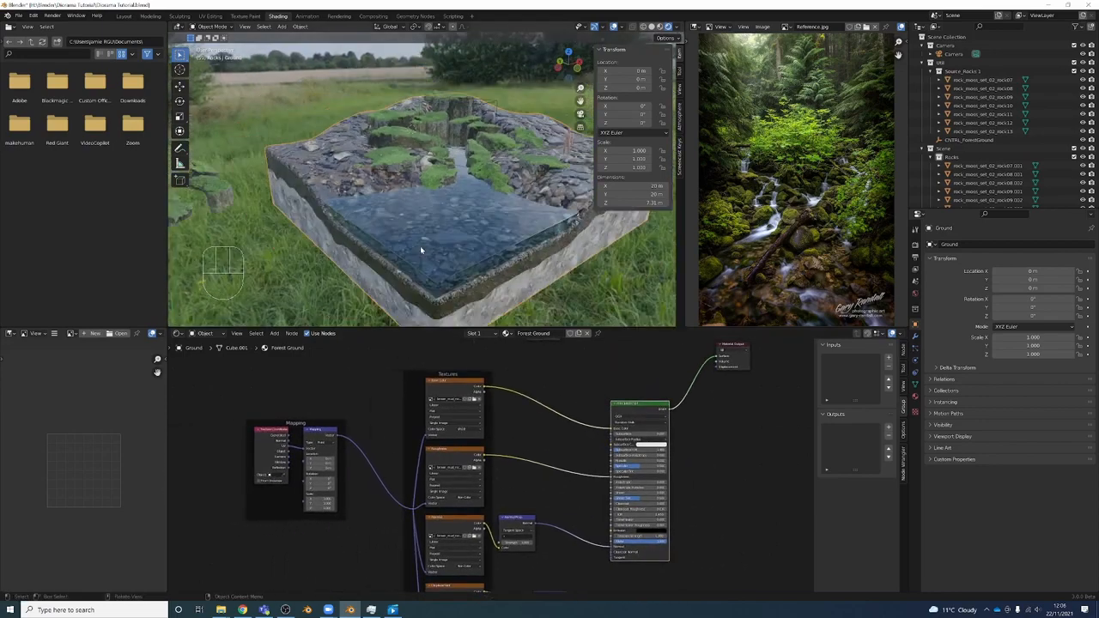
- Add a Value node of 5.9 feeding the rock Mapping node's Scale
{"action": "key", "text": "shift+a"}
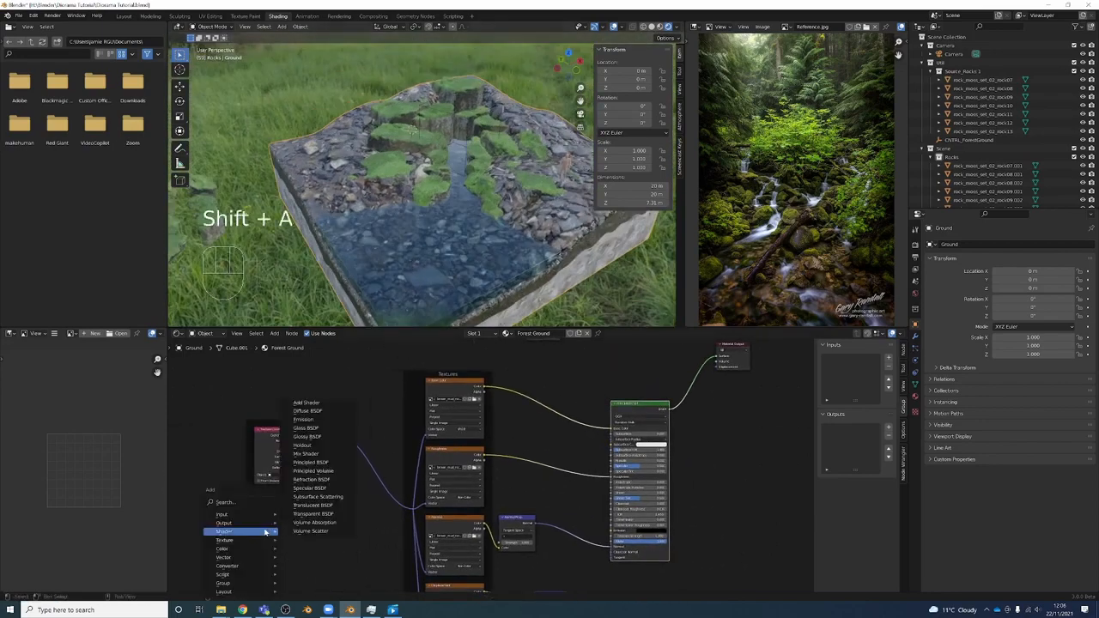
{"action": "type", "text": "vol"}
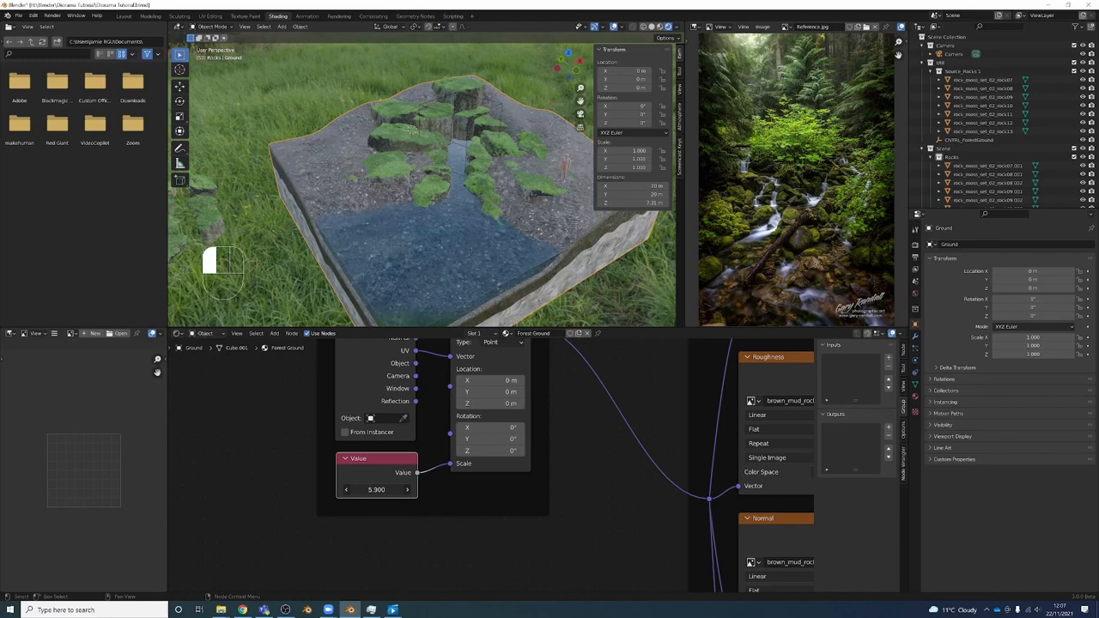
{"action": "left_click", "coordinate": [376, 490]}
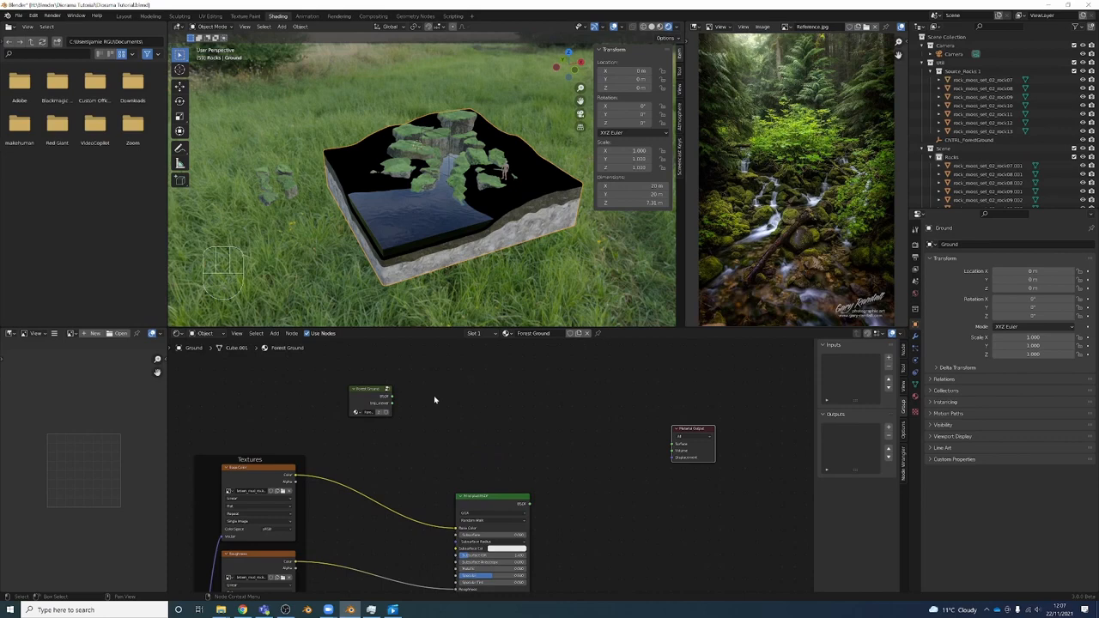
- Preview Geometry Position on the ground through a Separate XYZ node's Z output
{"action": "key", "text": "shift+a"}
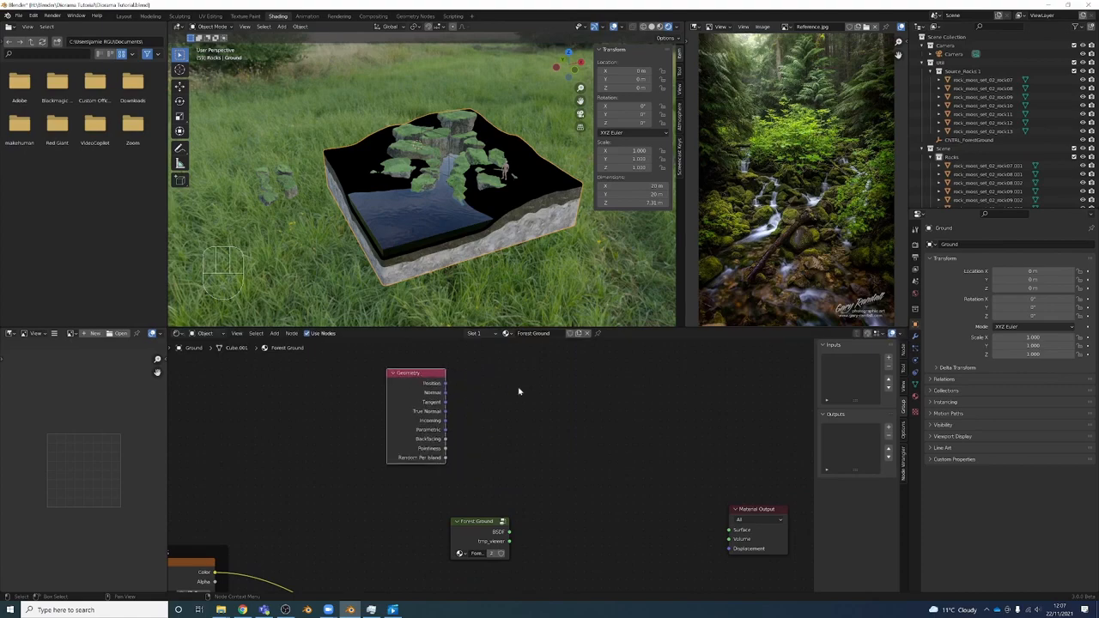
{"action": "left_click_drag", "start_coordinate": [445, 383], "coordinate": [728, 532]}
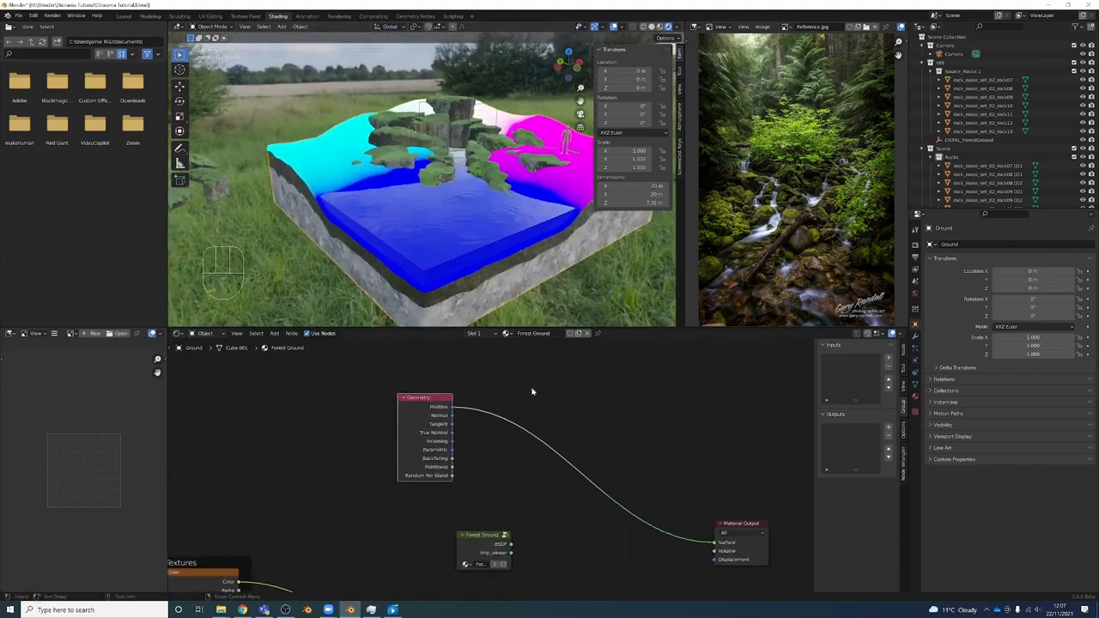
{"action": "key", "text": "shift+a"}
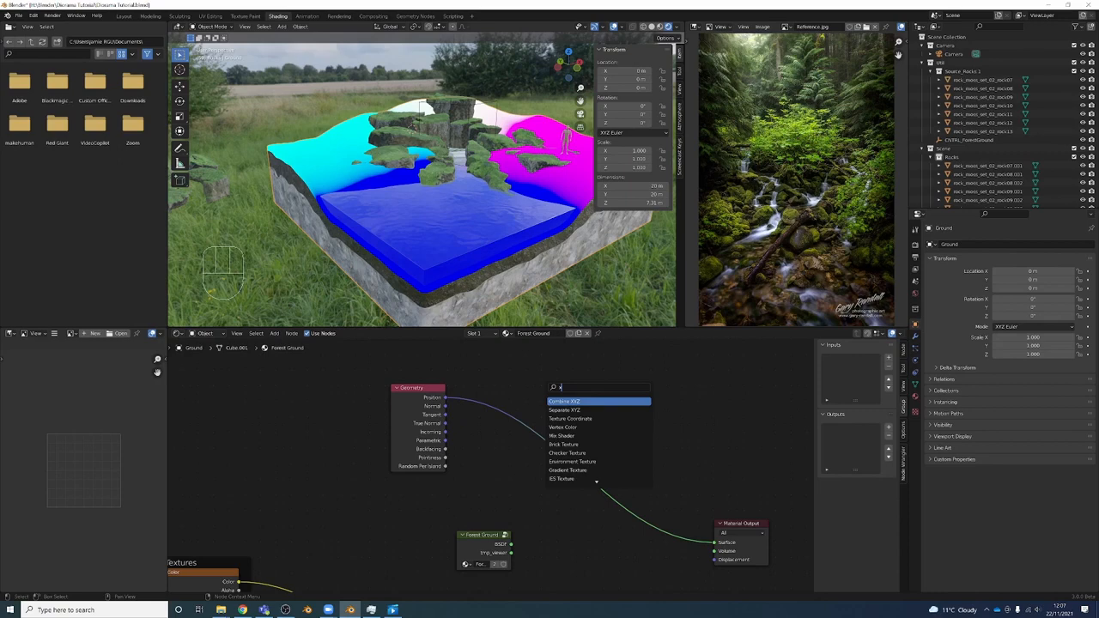
{"action": "left_click", "coordinate": [569, 409]}
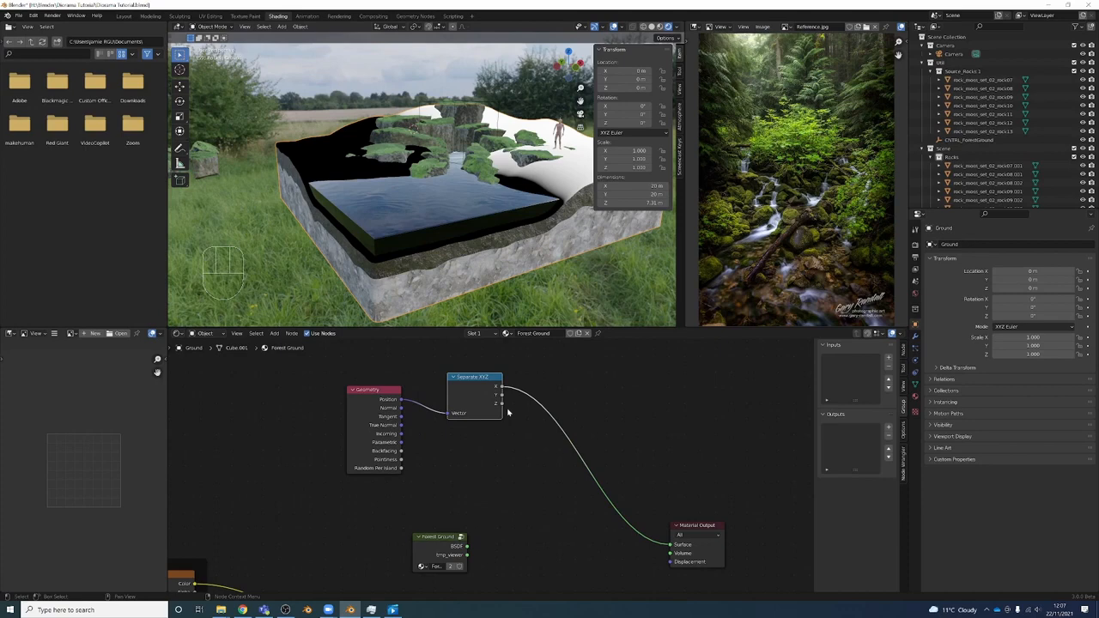
{"action": "key", "text": "shift+a"}
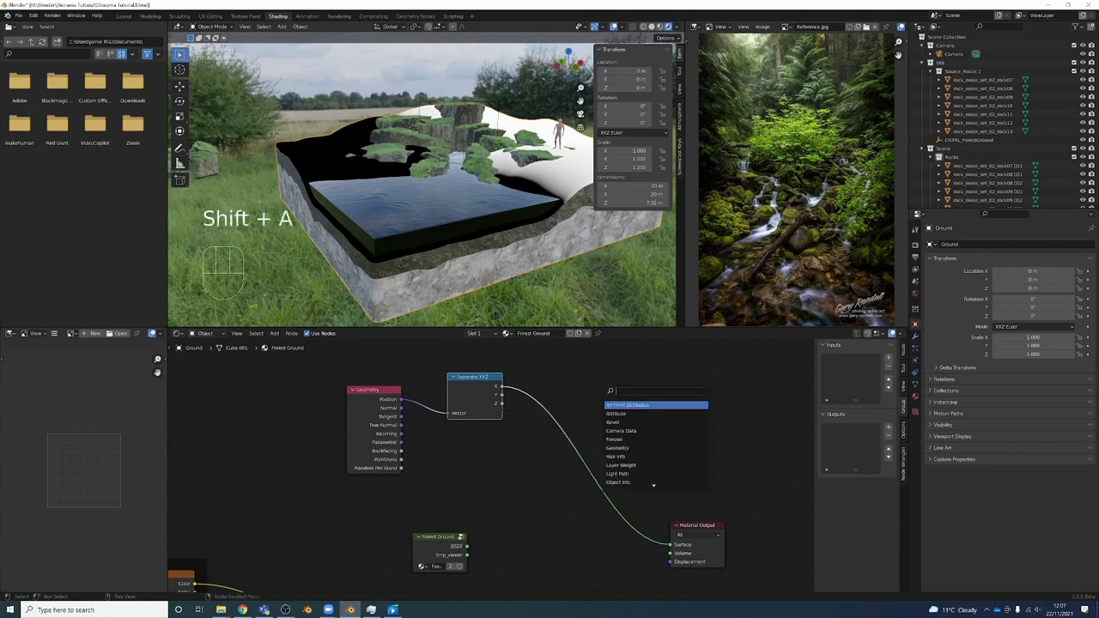
{"action": "key", "text": "Down"}
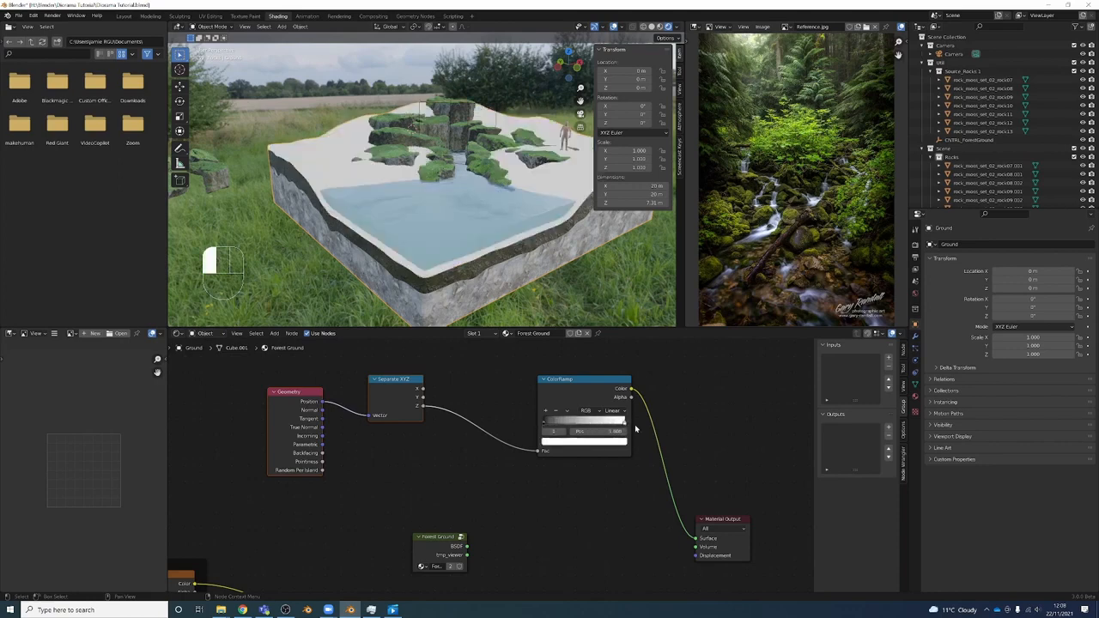
{"action": "key", "text": "g"}
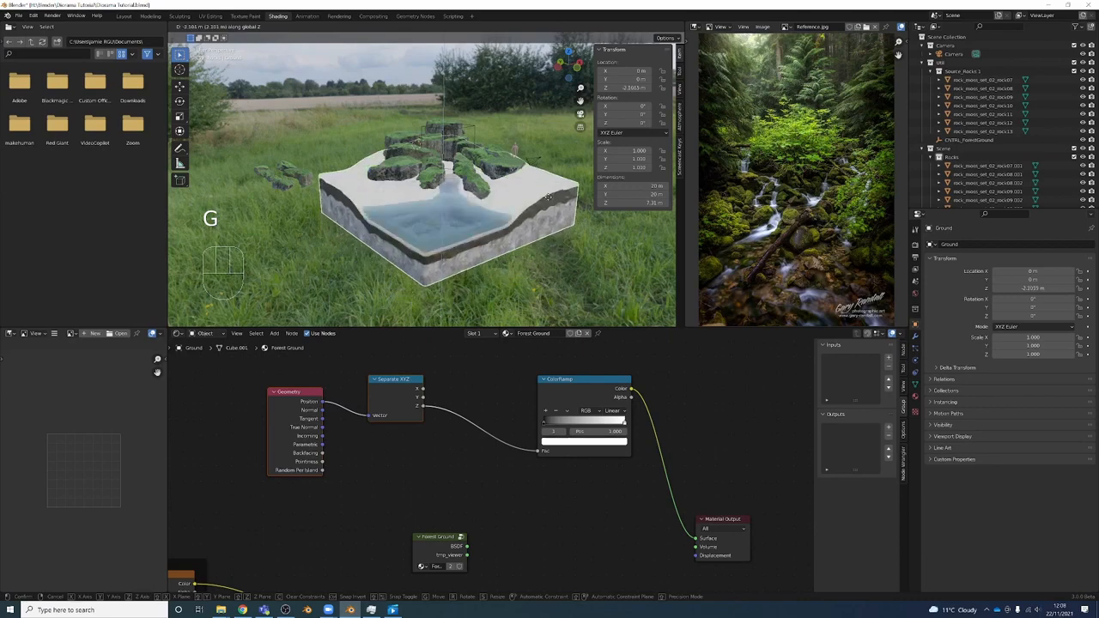
{"action": "mouse_move", "coordinate": [558, 203]}
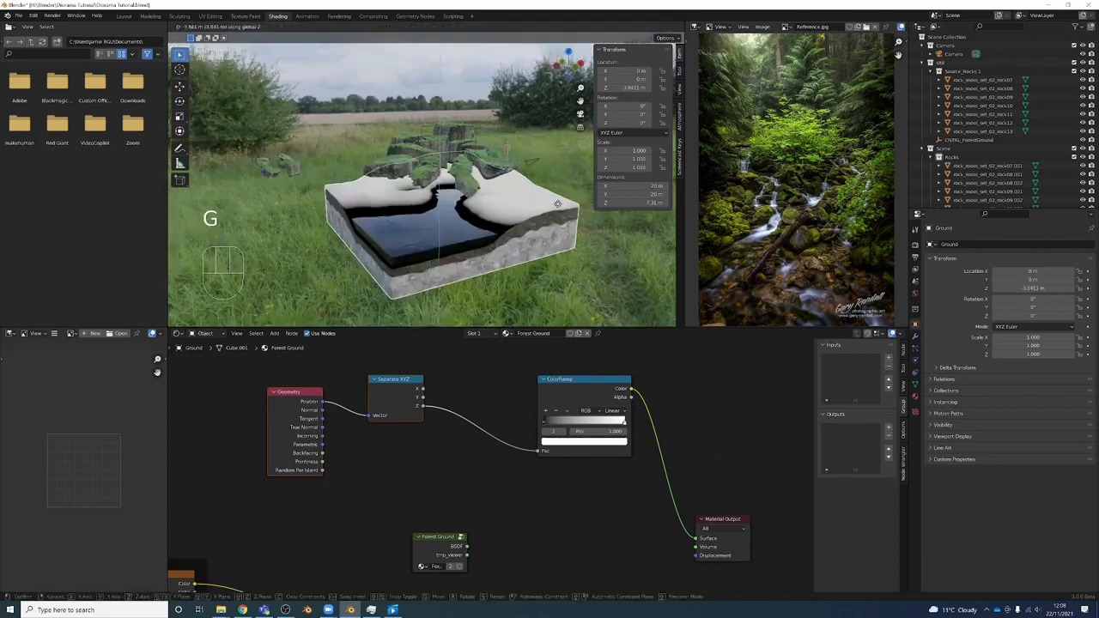
{"action": "mouse_move", "coordinate": [555, 199]}
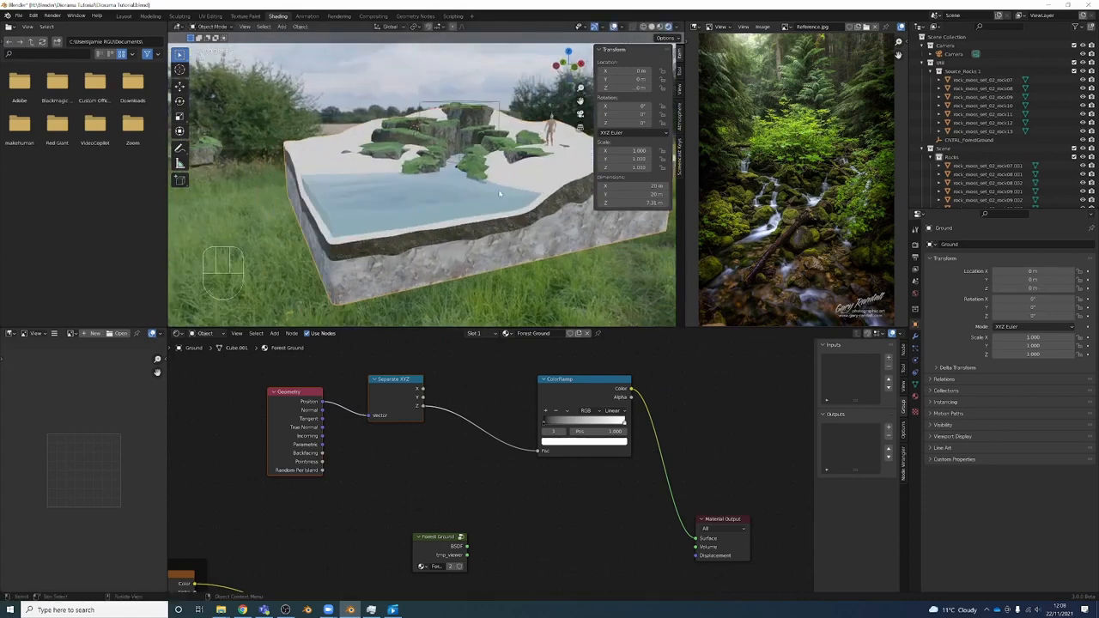
{"action": "key", "text": "g"}
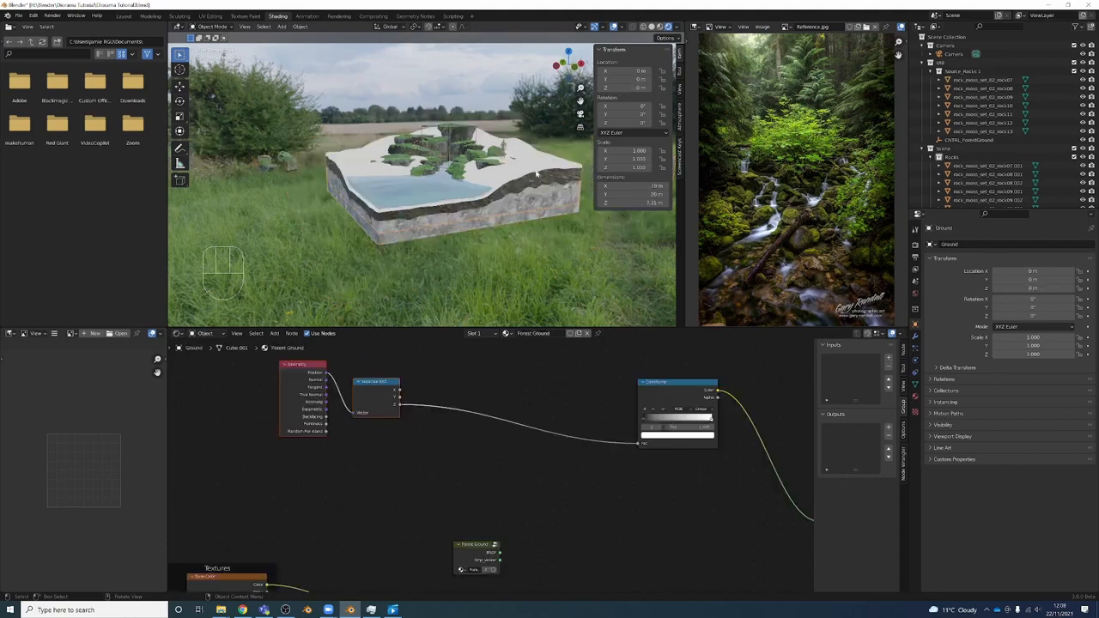
{"action": "key", "text": "g"}
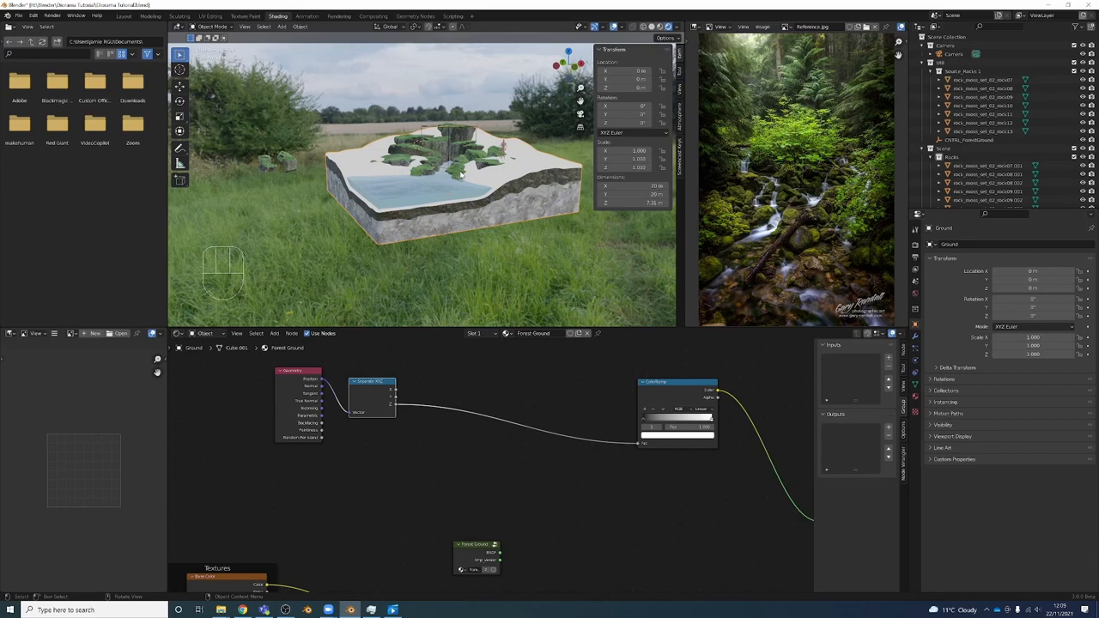
- Insert a Subtract Math node of 3.4 between Separate XYZ Z and ColorRamp
{"action": "key", "text": "shift+a"}
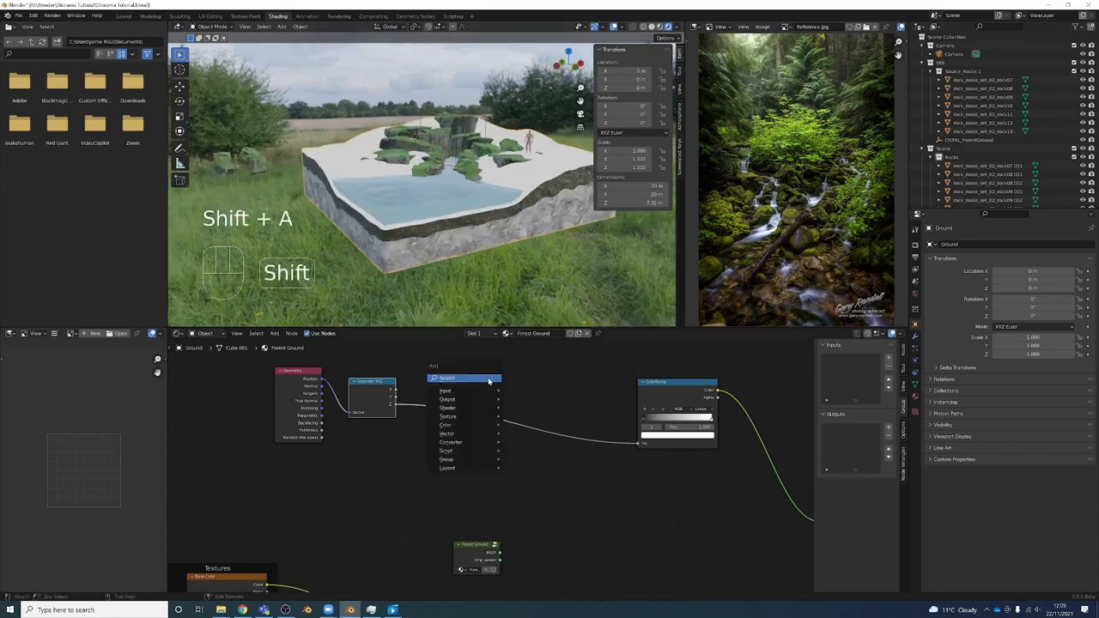
{"action": "type", "text": "math"}
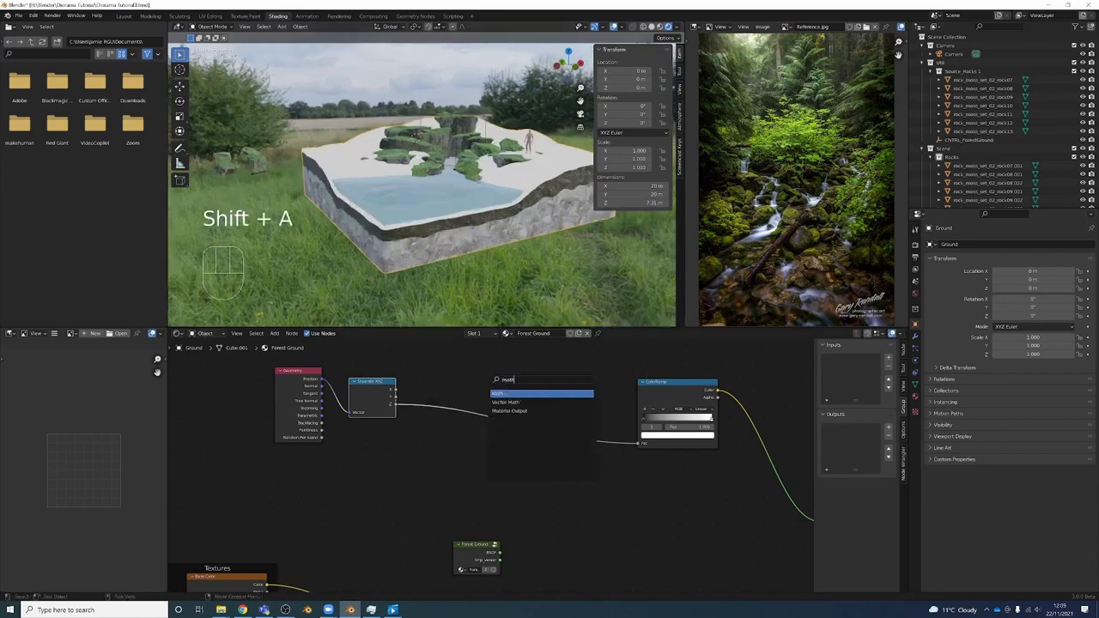
{"action": "left_click", "coordinate": [505, 394]}
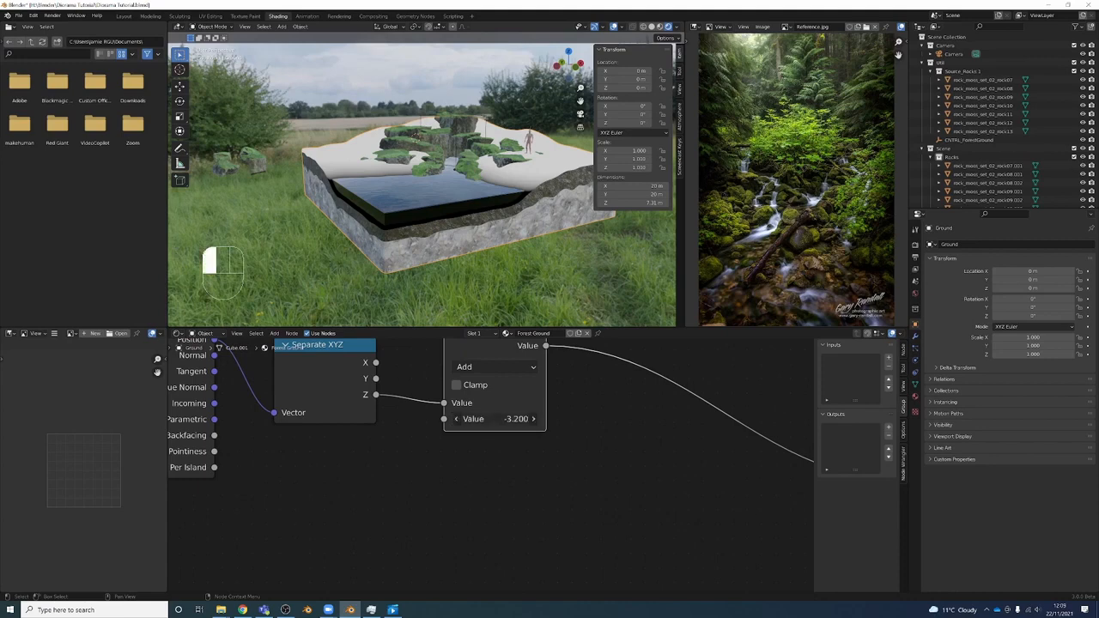
{"action": "left_click", "coordinate": [495, 366]}
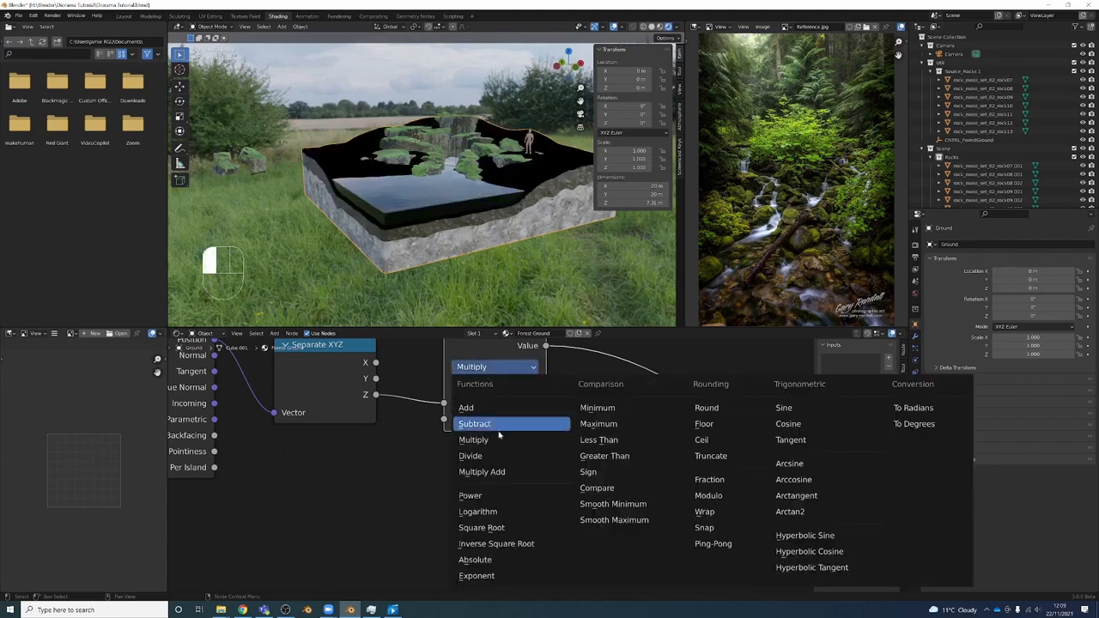
{"action": "left_click", "coordinate": [474, 423]}
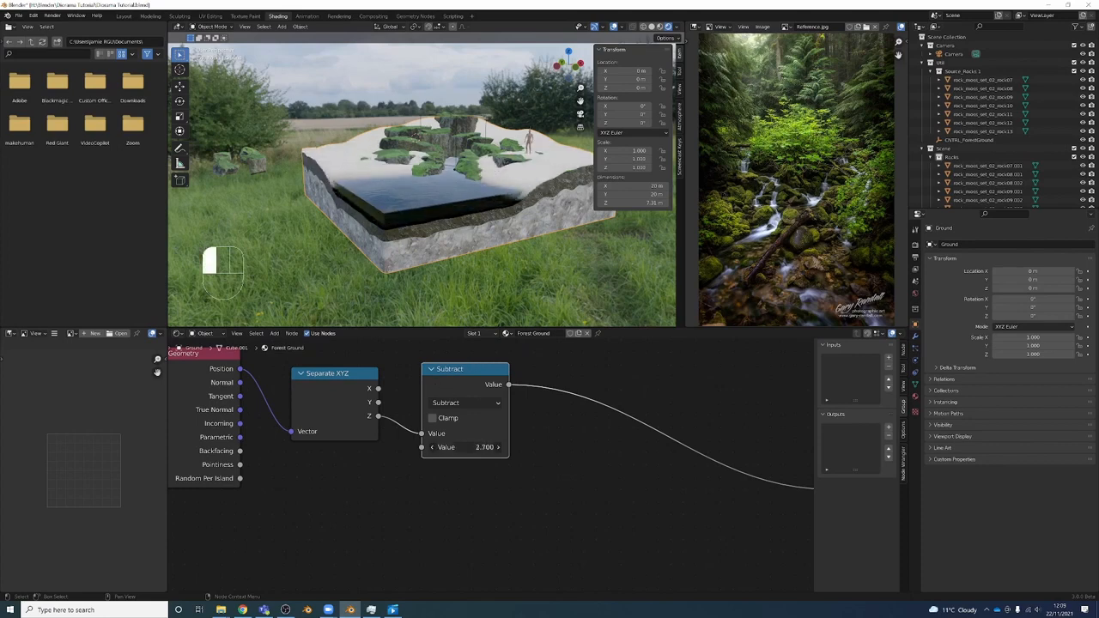
{"action": "left_click", "coordinate": [464, 446]}
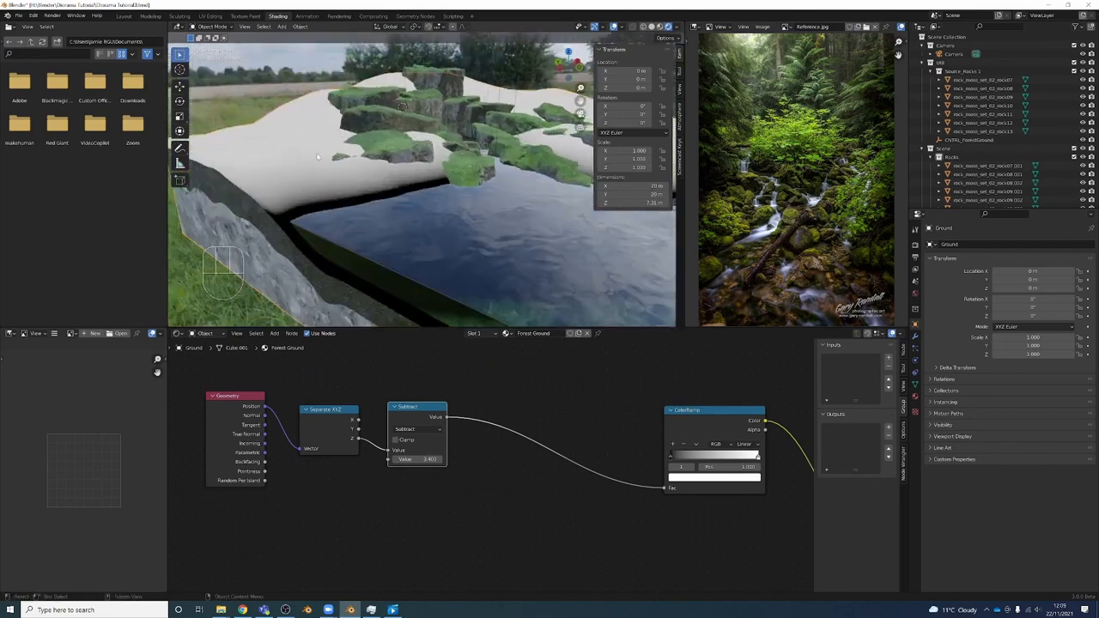
{"action": "mouse_move", "coordinate": [257, 150]}
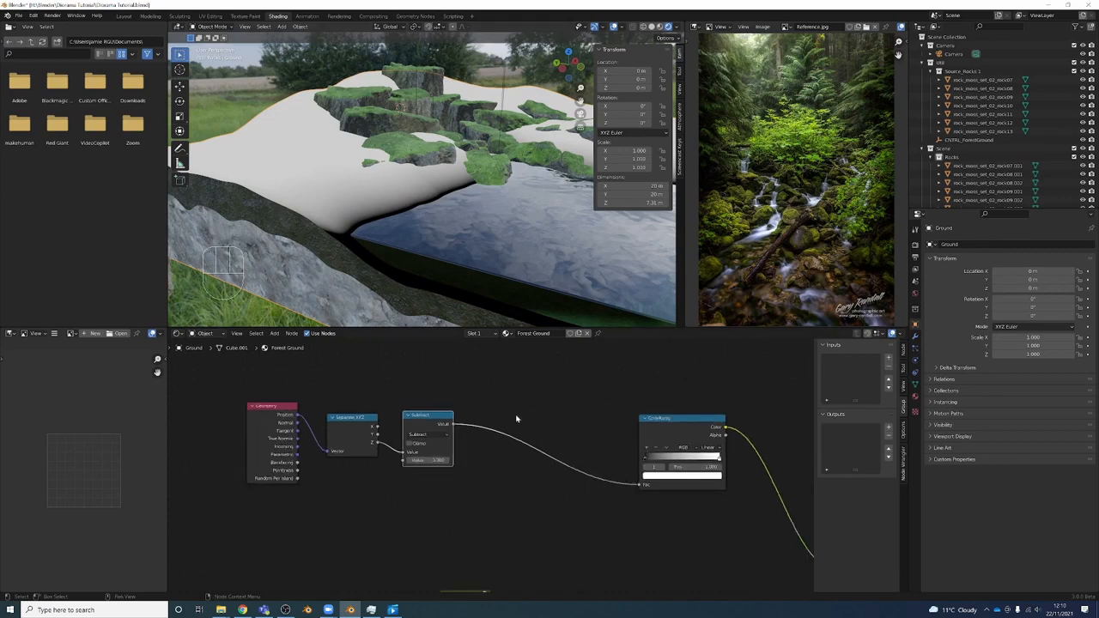
- Add a Multiply Math node of 4 after the Subtract node
{"action": "key", "text": "shift+a"}
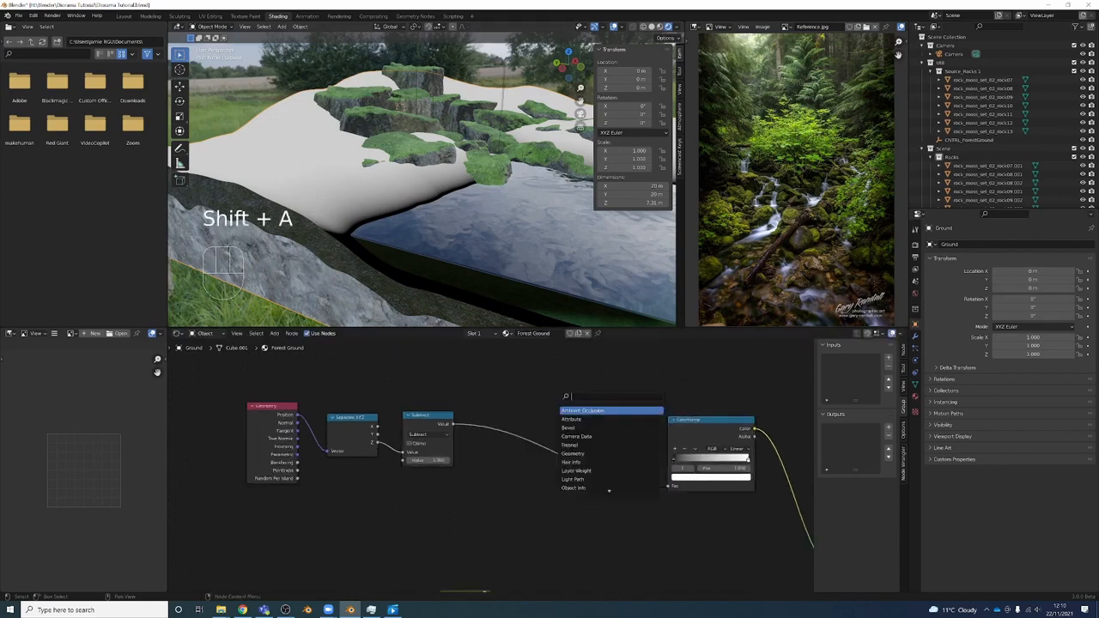
{"action": "type", "text": "math"}
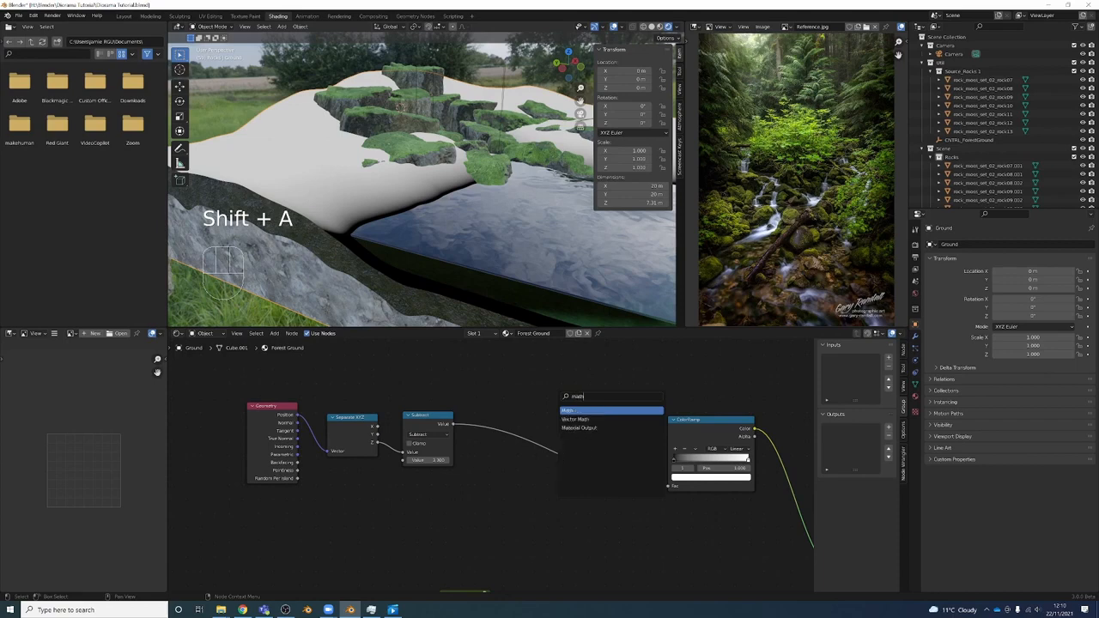
{"action": "left_click", "coordinate": [576, 419]}
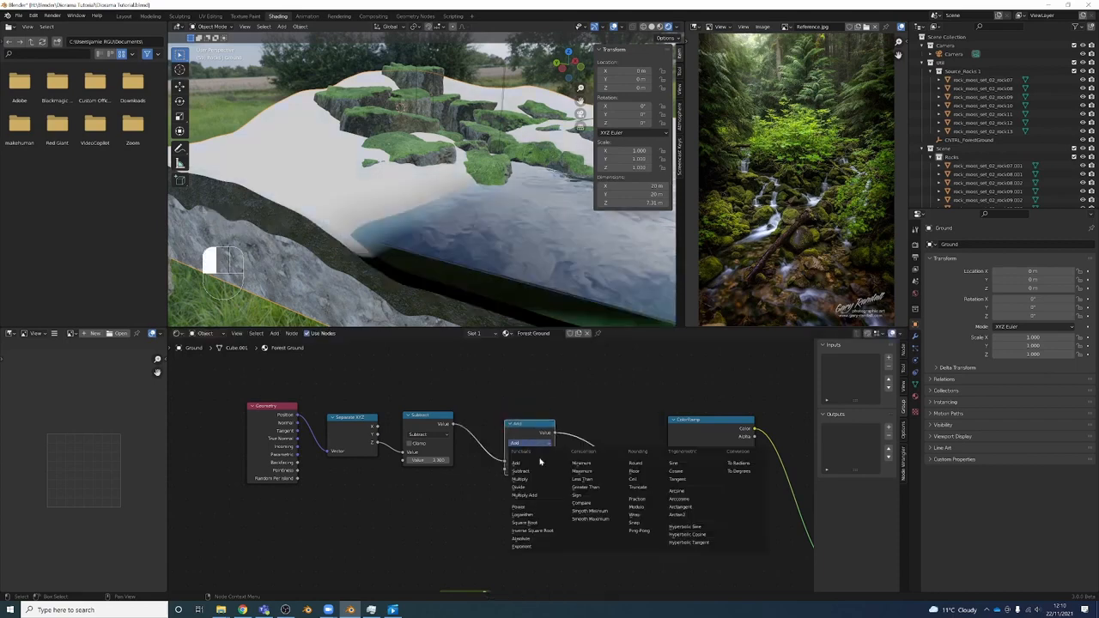
{"action": "mouse_move", "coordinate": [533, 478]}
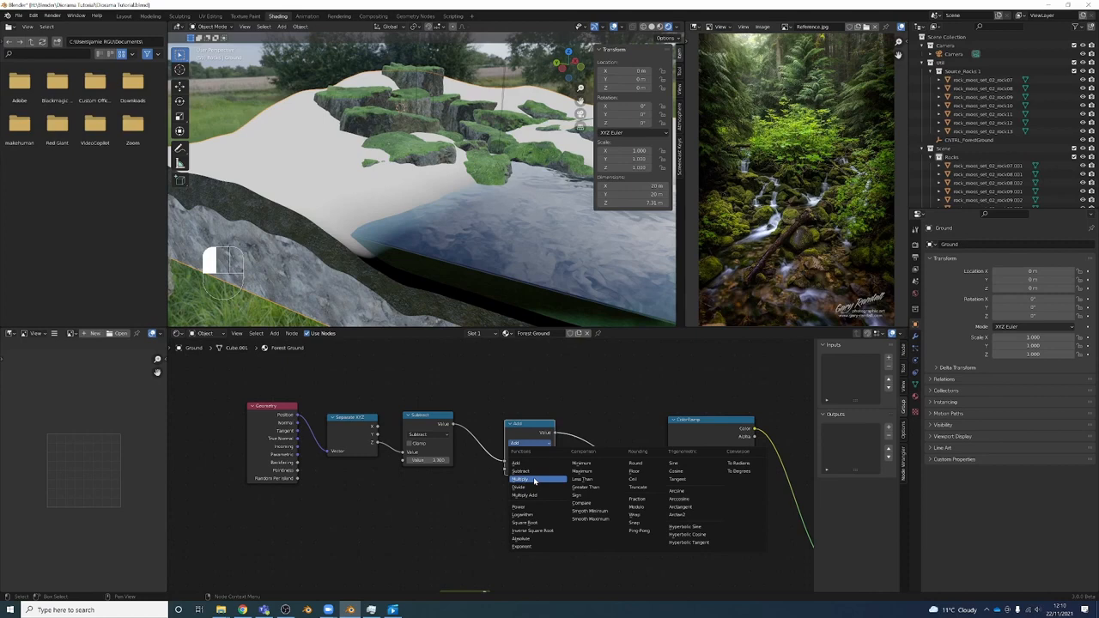
{"action": "left_click", "coordinate": [525, 478]}
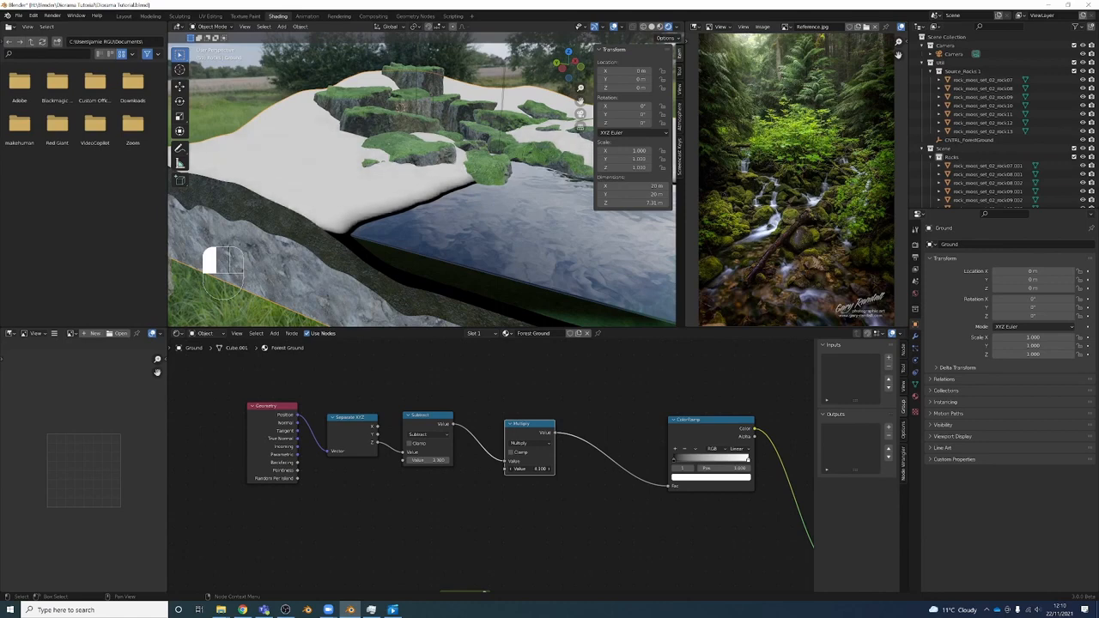
{"action": "left_click", "coordinate": [528, 469]}
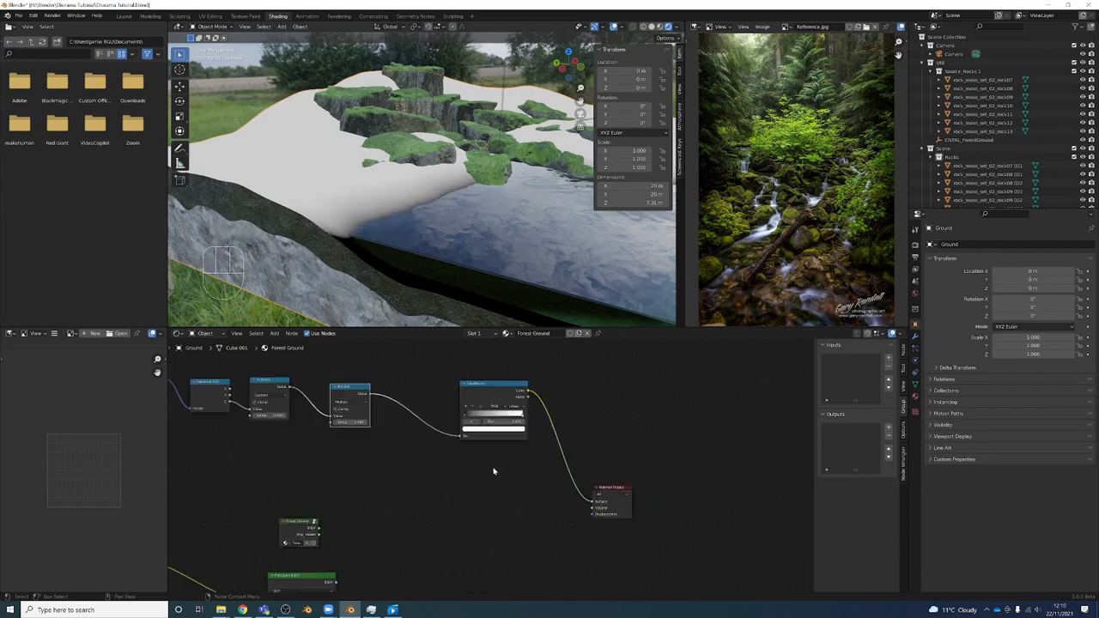
- Add a Mix Shader with ColorRamp as Fac, mixing Forest Ground and the pebble shader
{"action": "key", "text": "shift+a"}
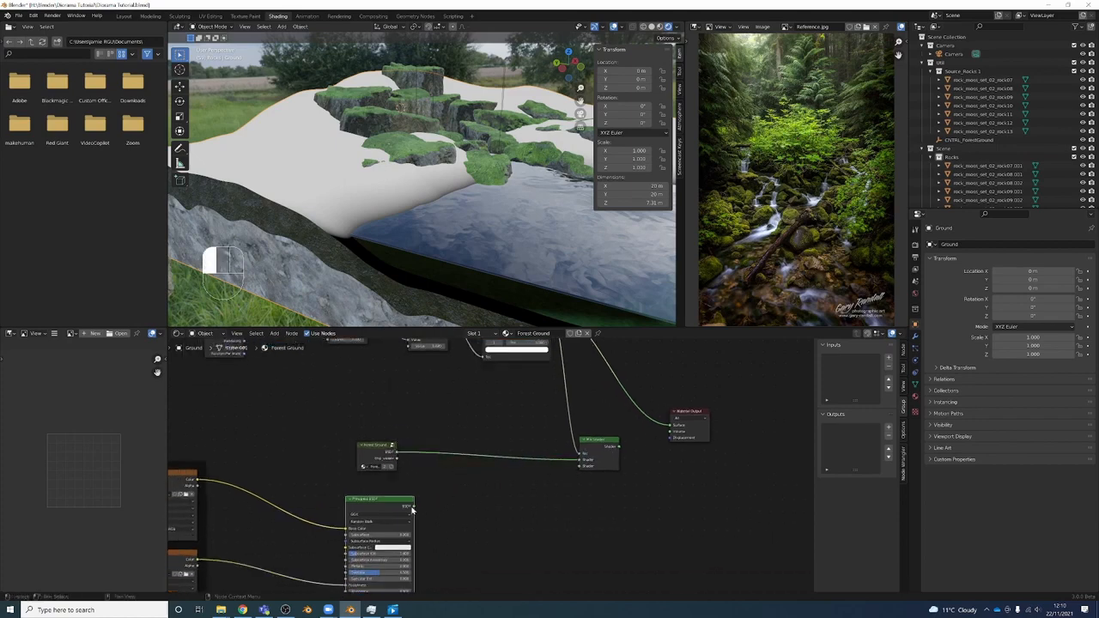
{"action": "left_click_drag", "start_coordinate": [412, 509], "coordinate": [668, 427]}
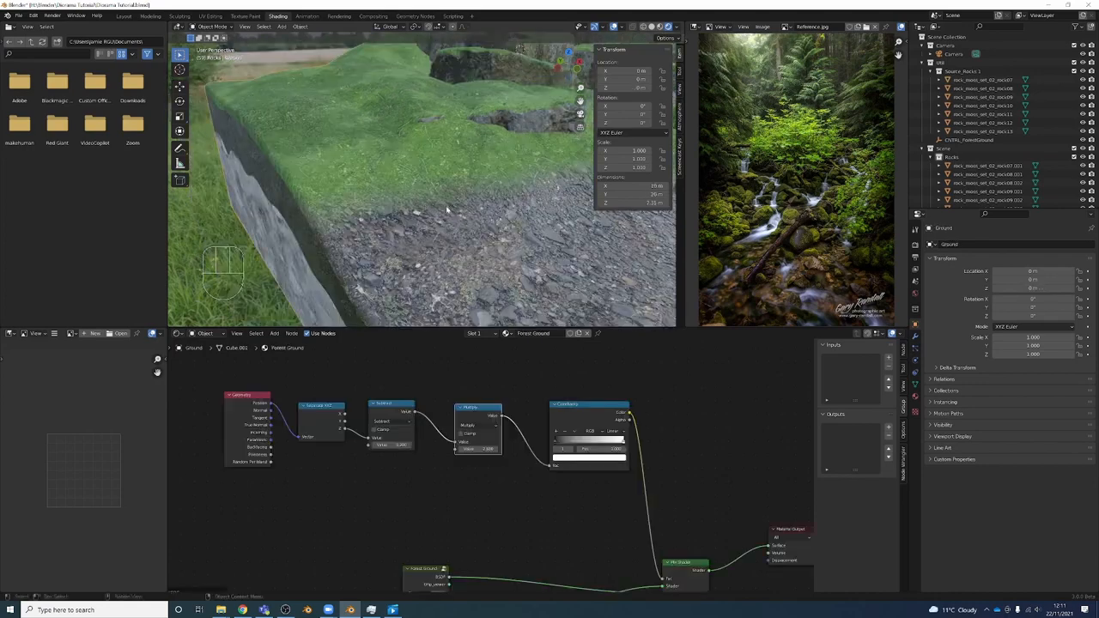
{"action": "mouse_move", "coordinate": [440, 455]}
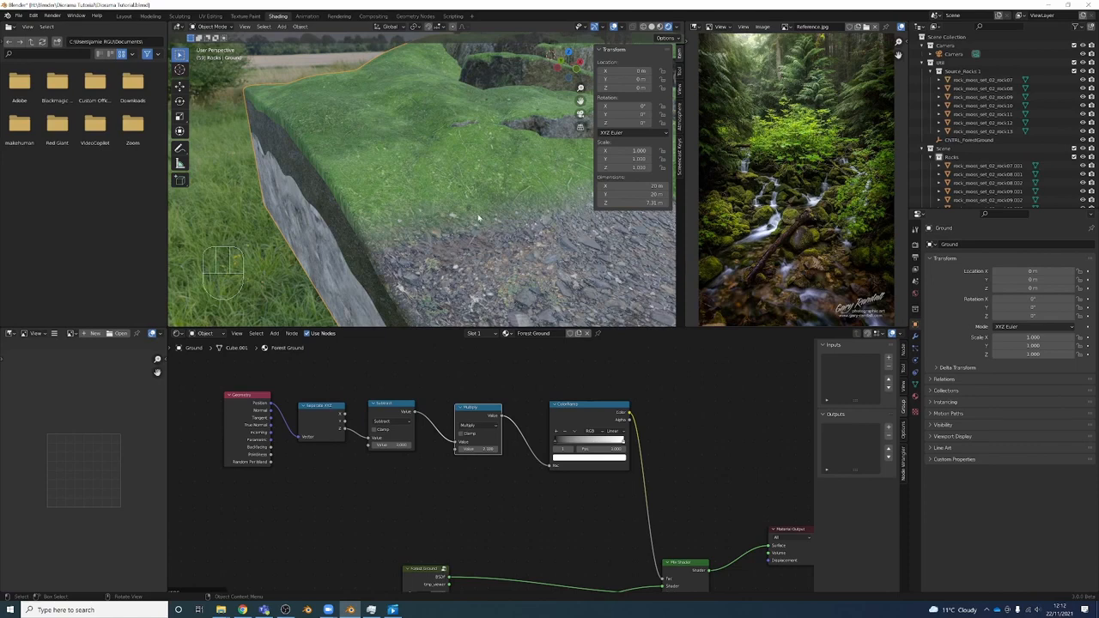
{"action": "mouse_move", "coordinate": [492, 236]}
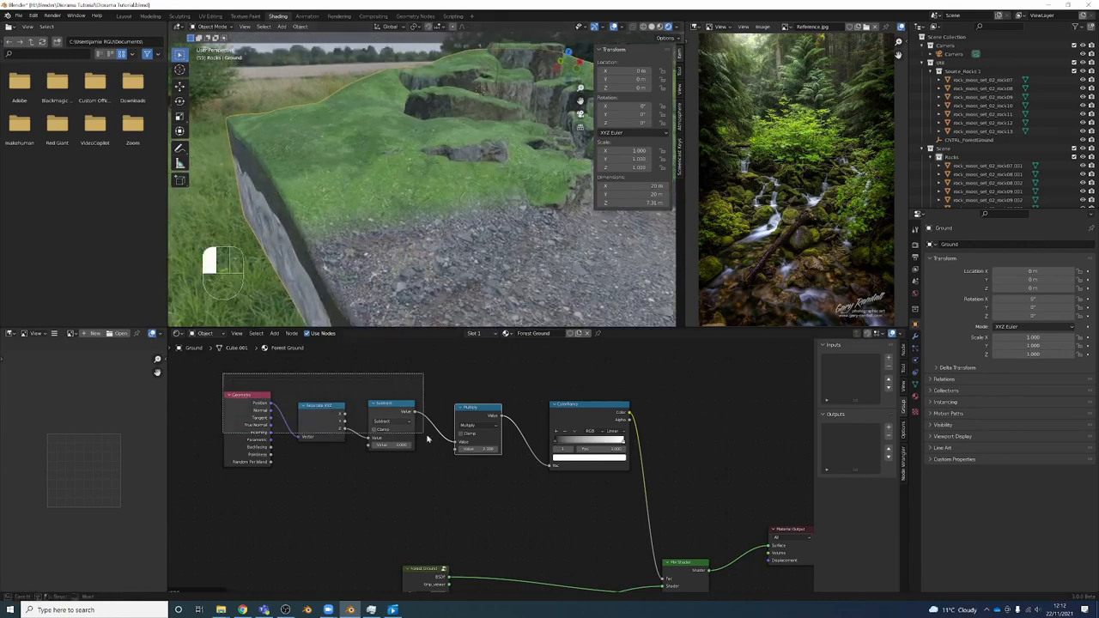
- Preview the ColorRamp's black-and-white height mask directly on the diorama
{"action": "key", "text": "Shift+Ctrl"}
{"action": "type", "text": "noi"}
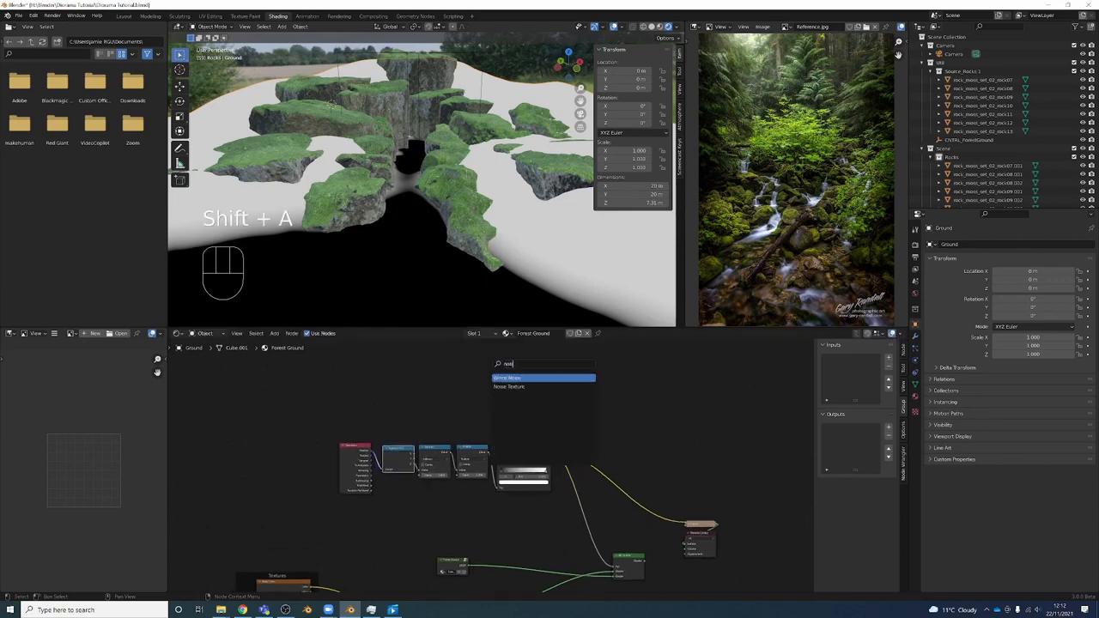
- Add a Noise Texture with a duplicated ColorRamp plus Texture Coordinate and Mapping nodes
{"action": "left_click", "coordinate": [509, 378]}
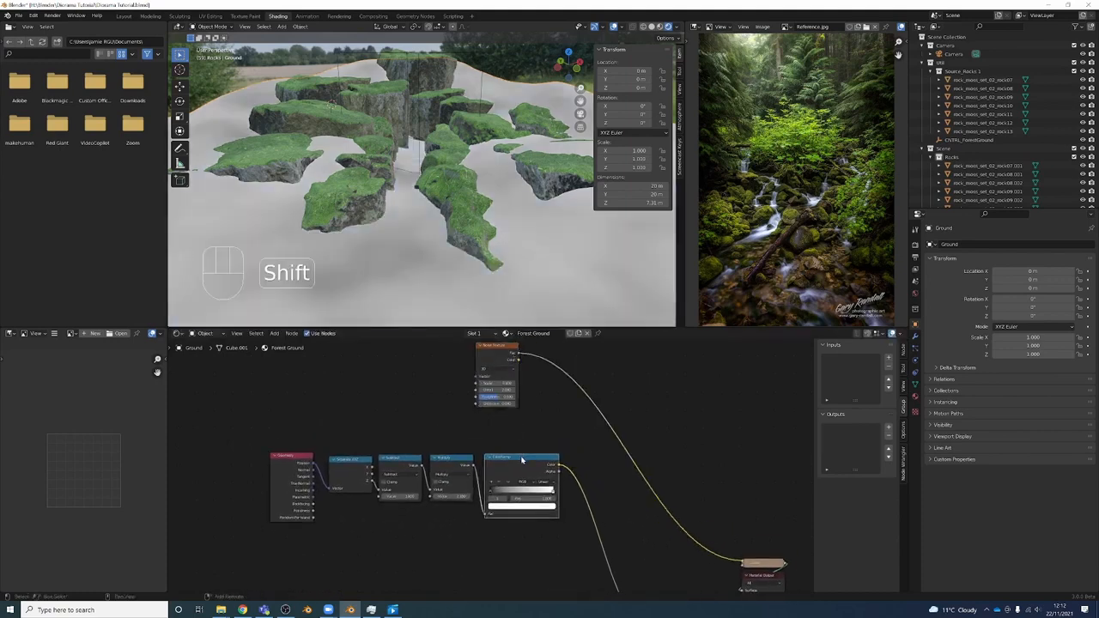
{"action": "key", "text": "shift+d"}
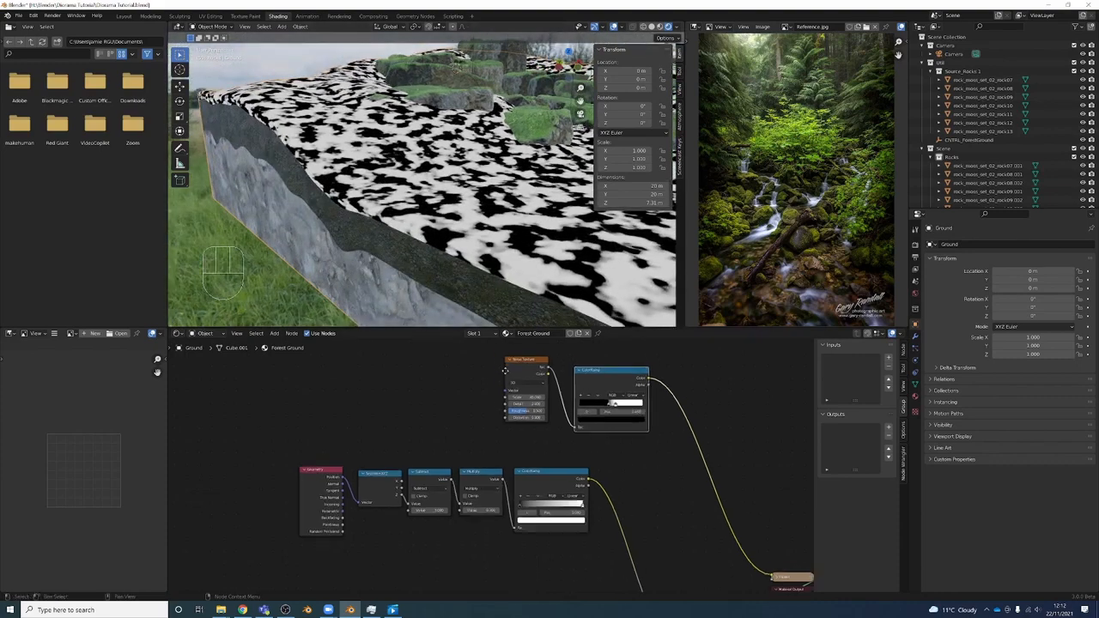
{"action": "key", "text": "ctrl+t"}
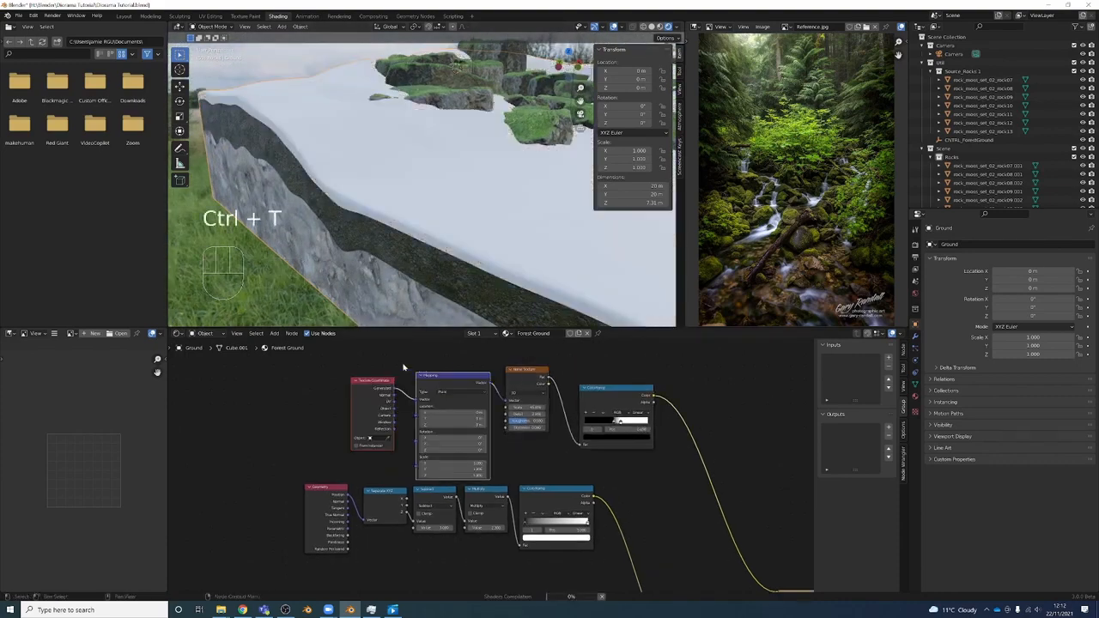
{"action": "key", "text": "ctrl+t"}
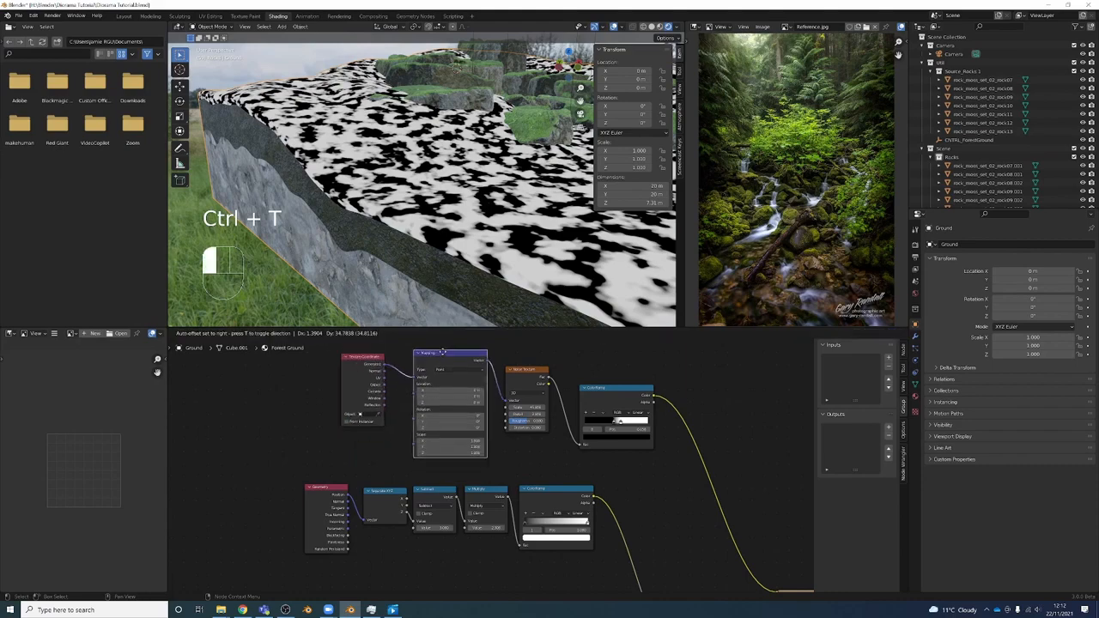
{"action": "key", "text": "Ctrl+T"}
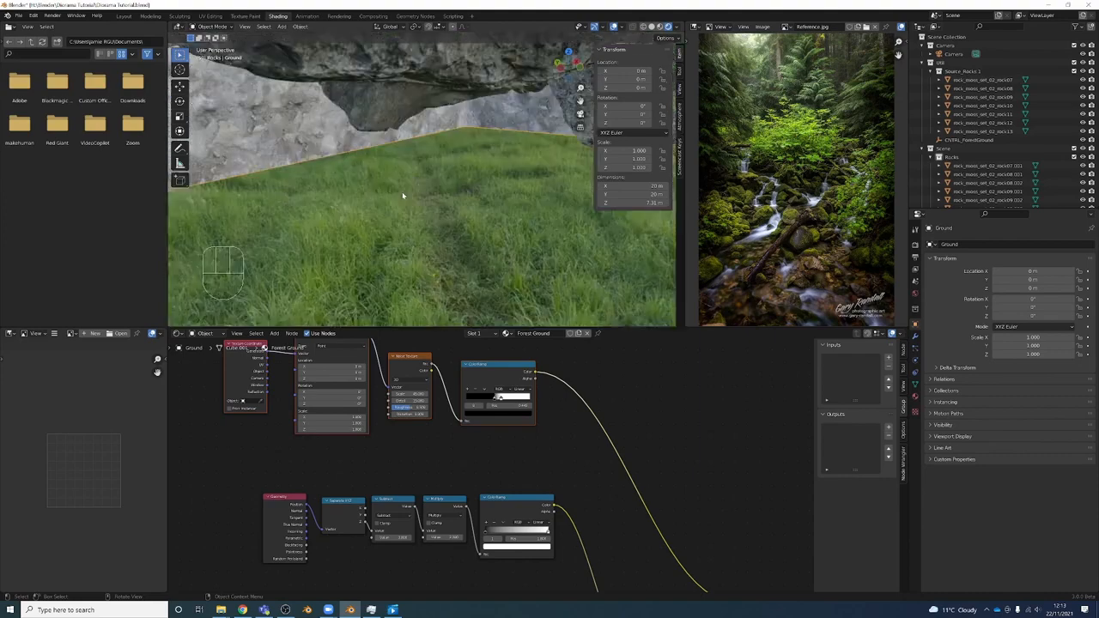
- Add a Mix node set to Subtract, combining the noise ColorRamp and Multiply height mask
{"action": "type", "text": "mix"}
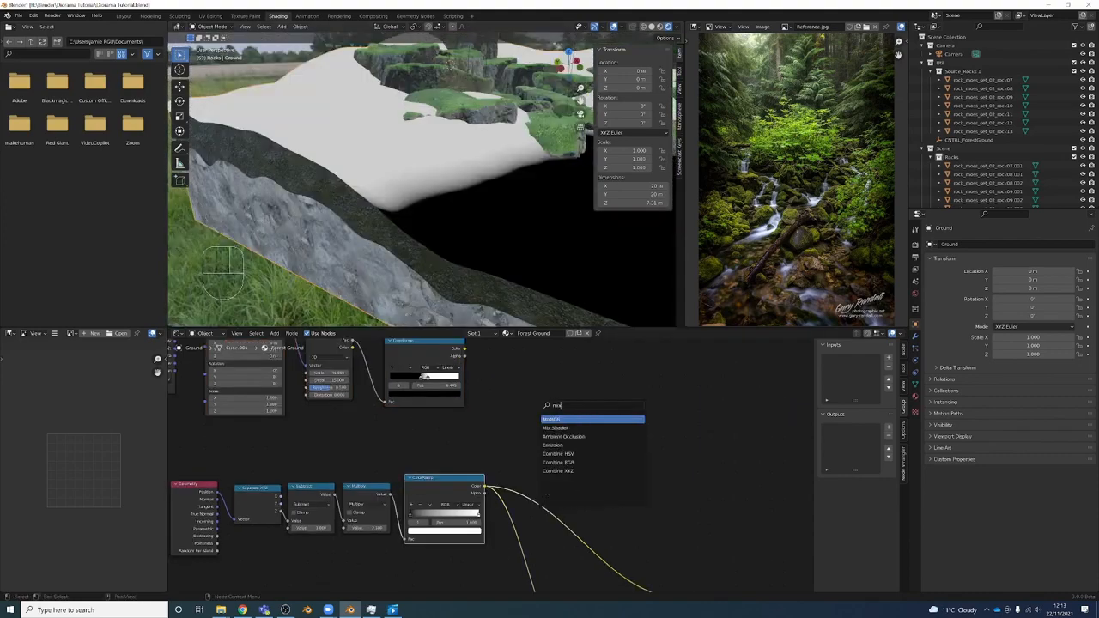
{"action": "left_click", "coordinate": [563, 428]}
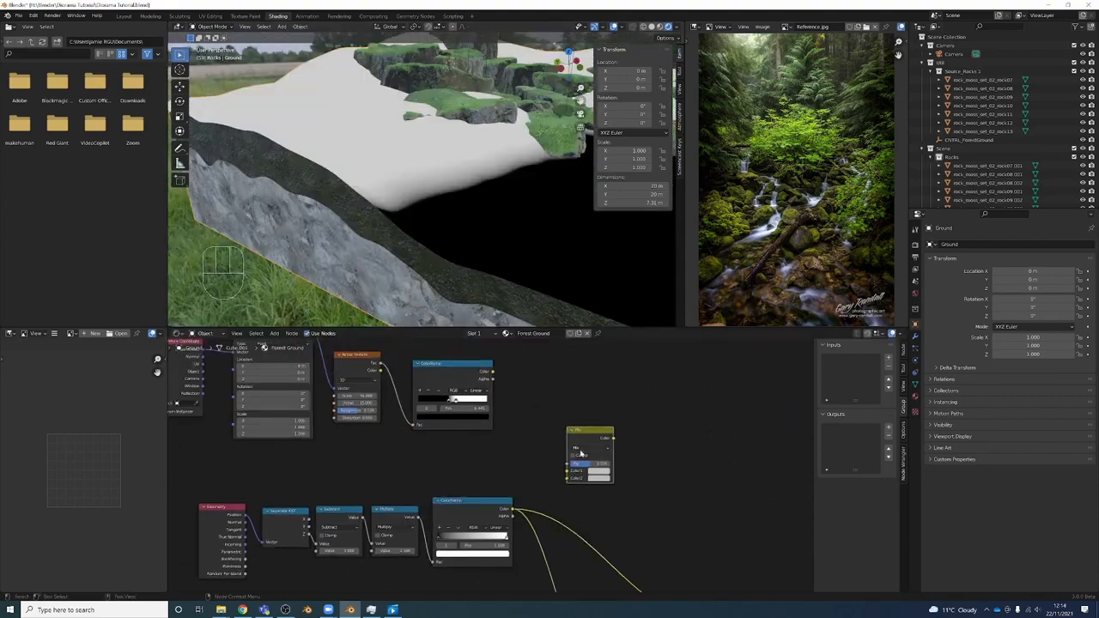
{"action": "left_click", "coordinate": [591, 448]}
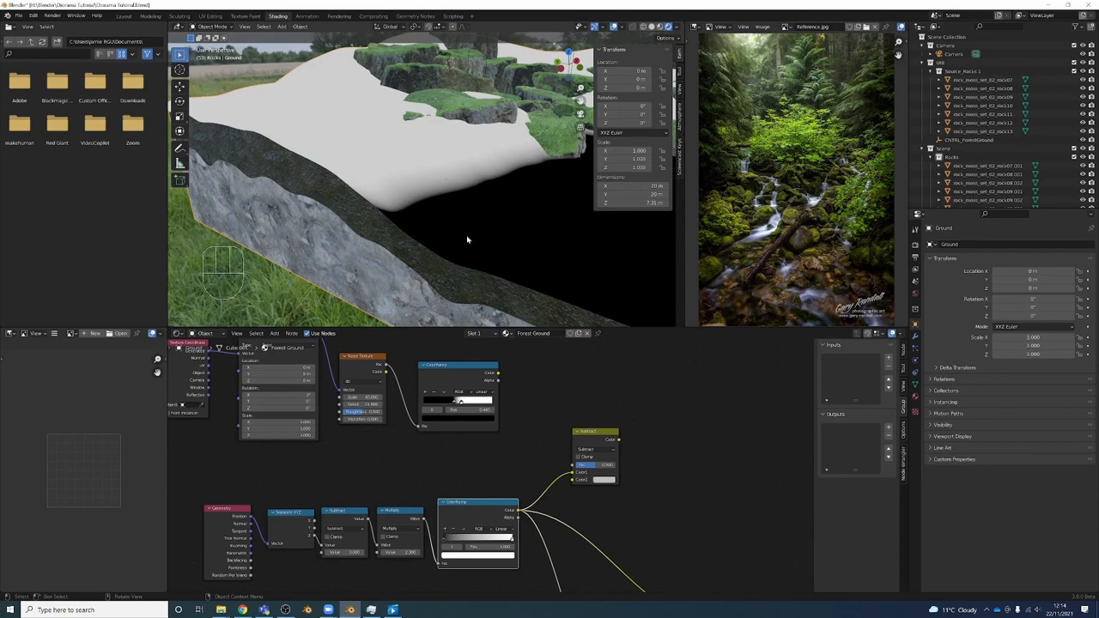
{"action": "left_click", "coordinate": [601, 465]}
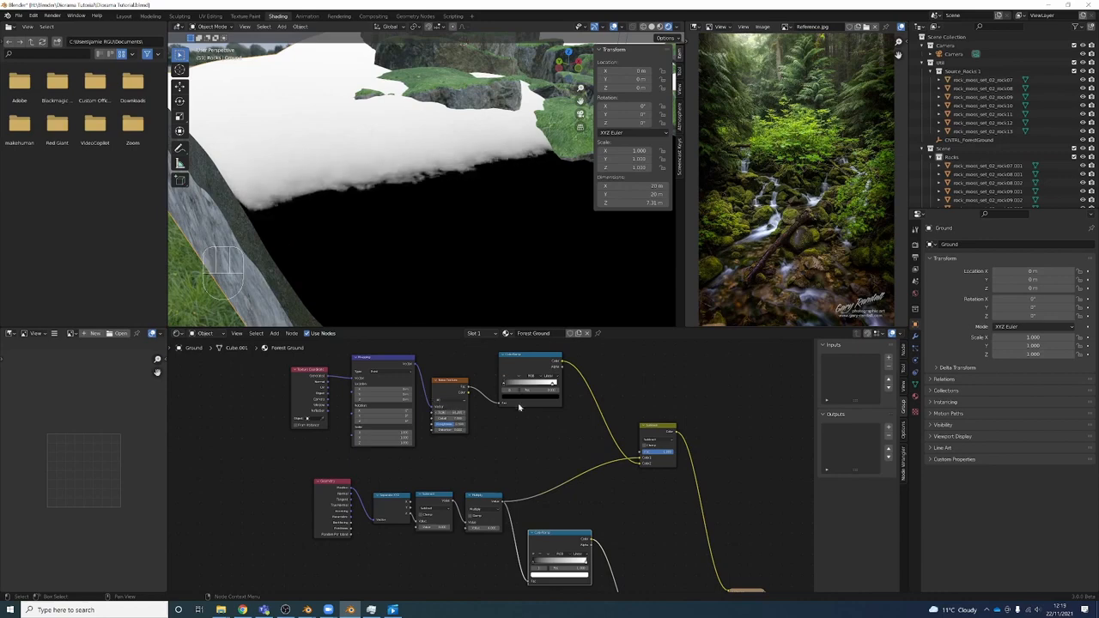
- Zoom in on the Subtract node and tweak its settings for a cloudier mask edge
{"action": "left_click_drag", "start_coordinate": [515, 429], "coordinate": [455, 386]}
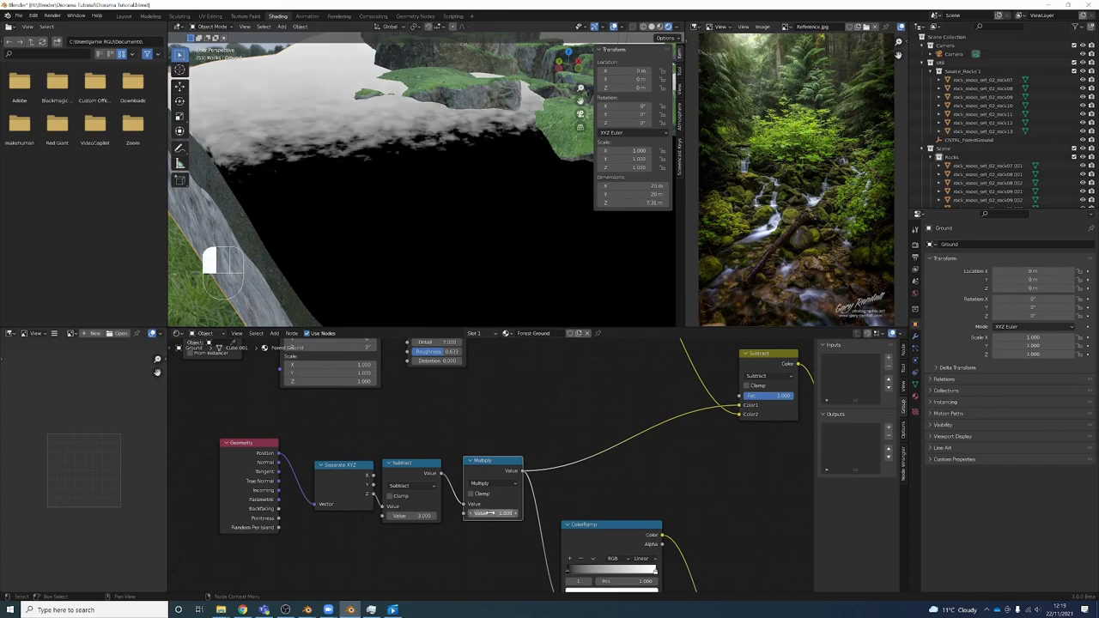
{"action": "left_click", "coordinate": [410, 515]}
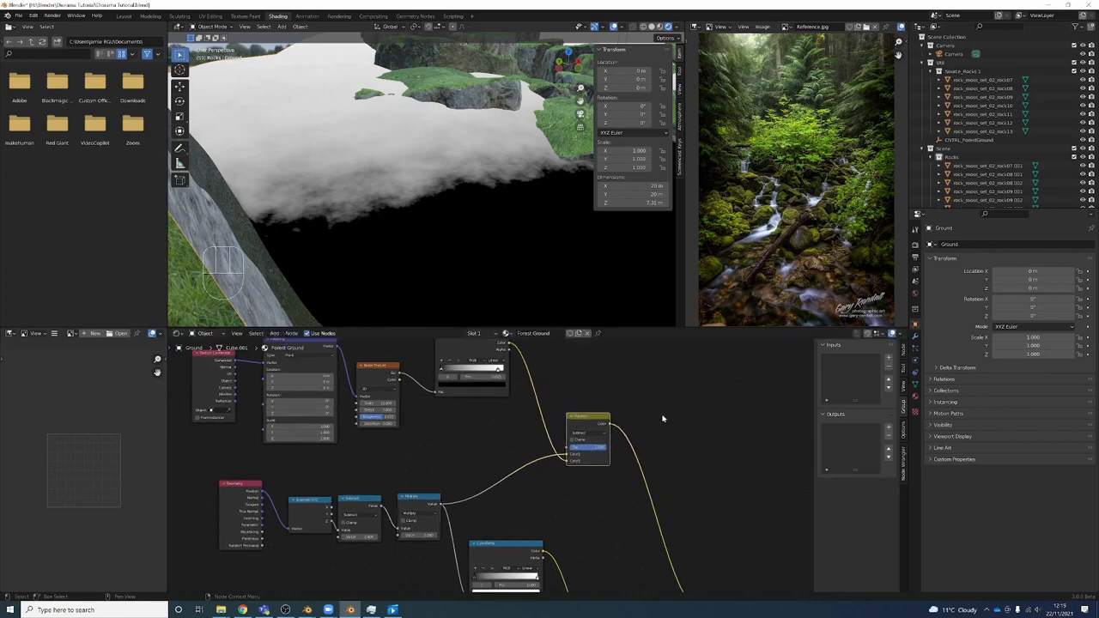
- Insert a Color Ramp after the Subtract node to sharpen the mask edge
{"action": "key", "text": "shift+a"}
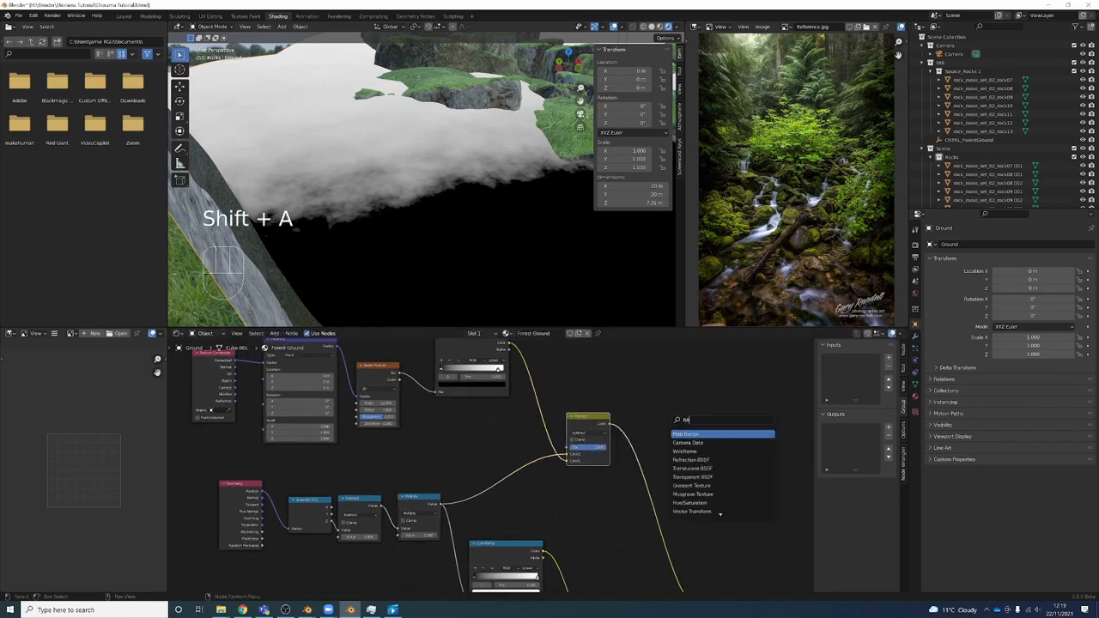
{"action": "key", "text": "Down"}
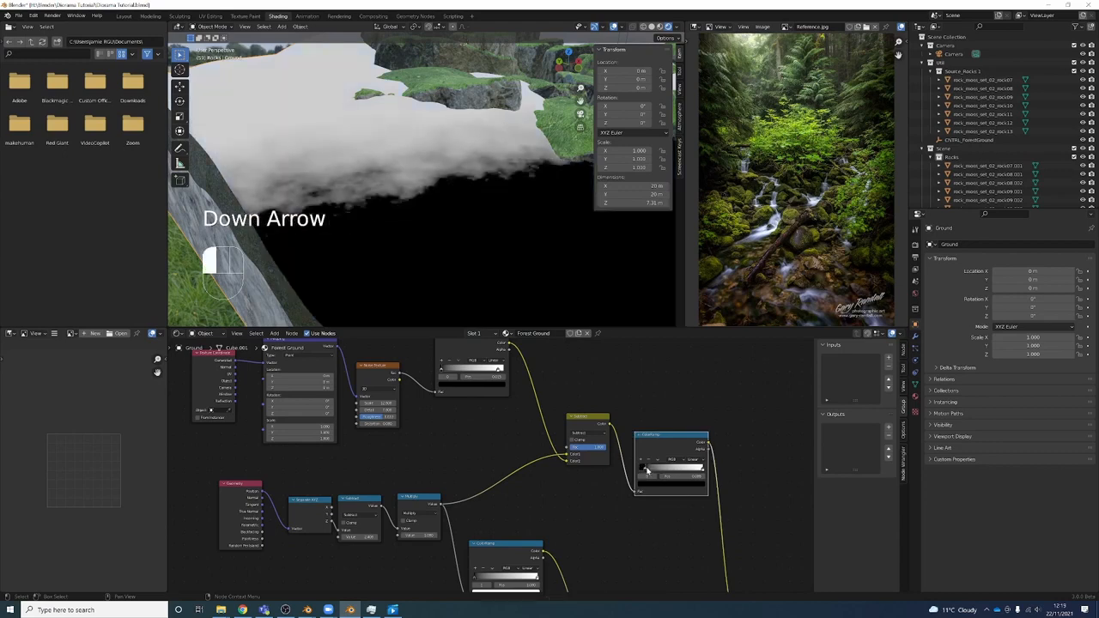
{"action": "key", "text": "down"}
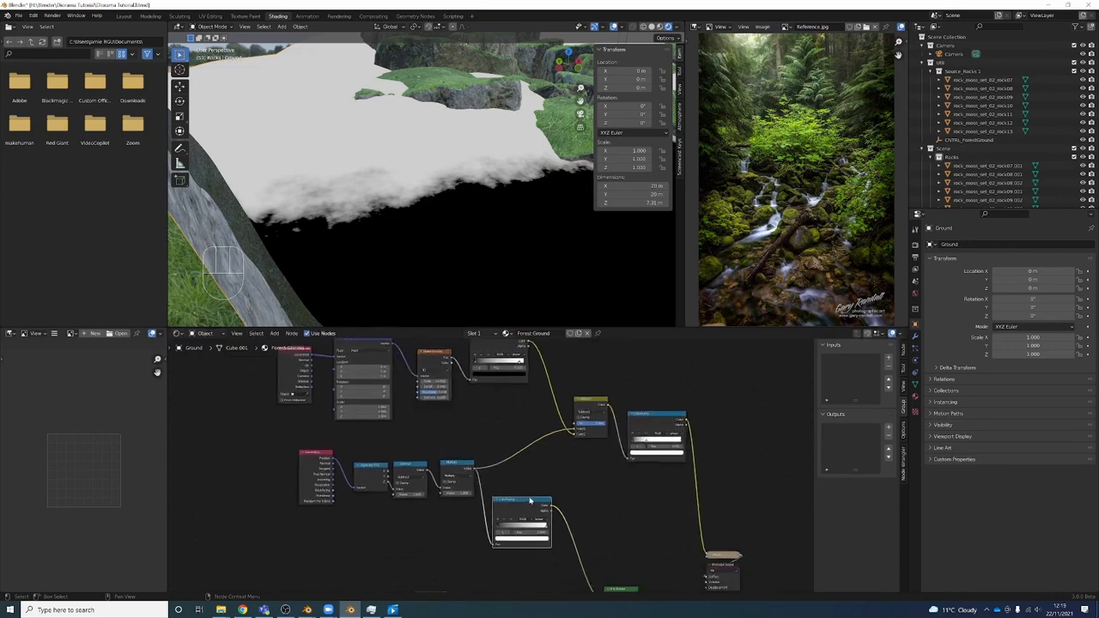
{"action": "key", "text": "Delete"}
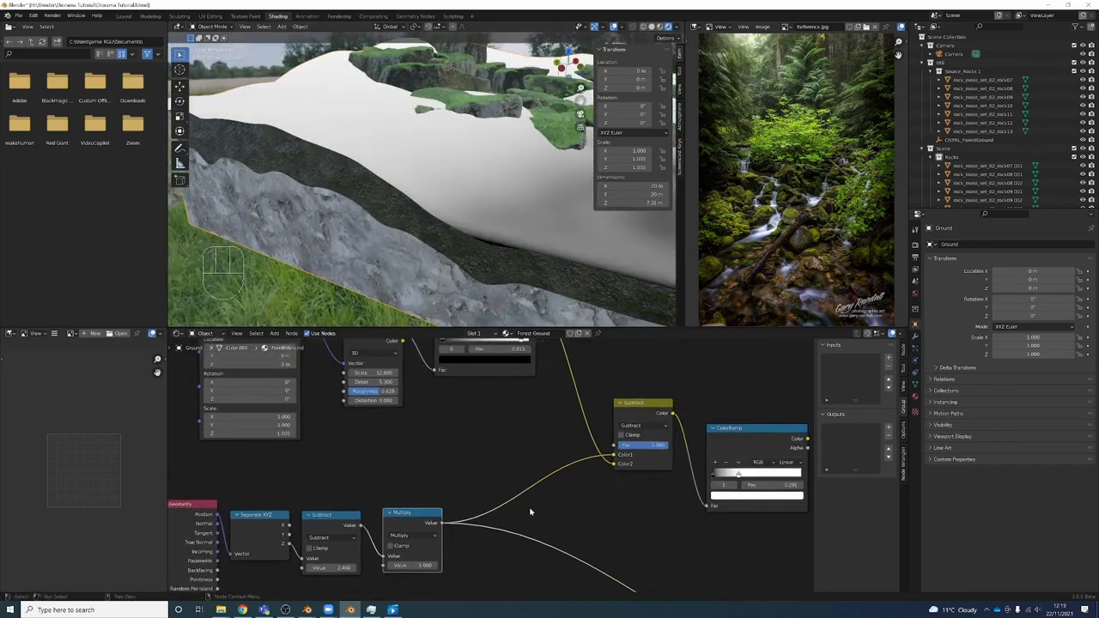
{"action": "key", "text": "shift+ctrl"}
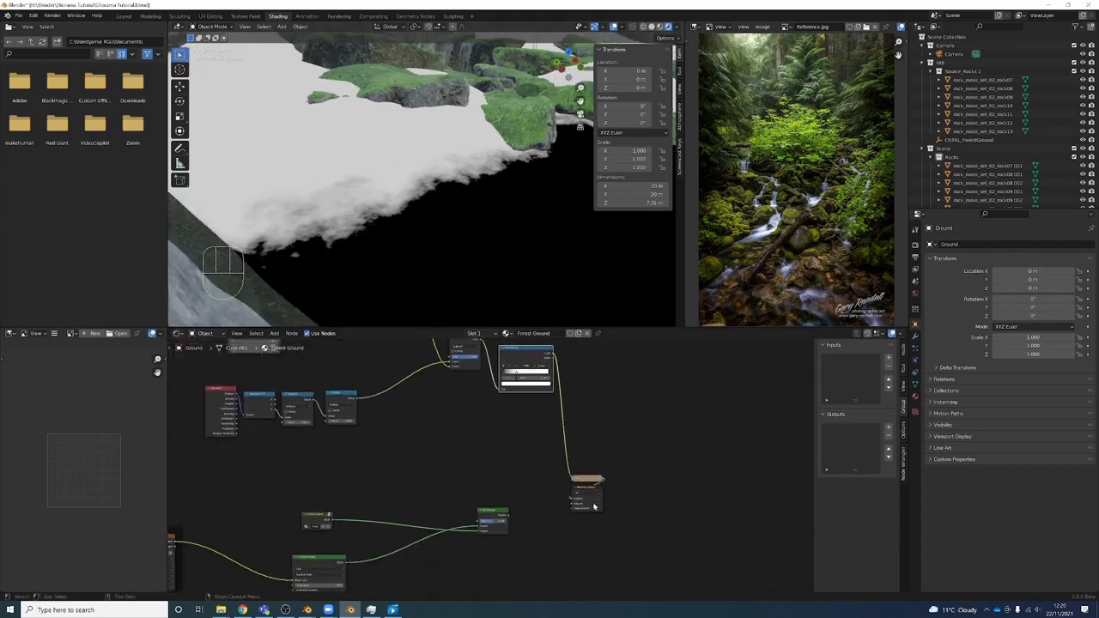
- Feed the new Color Ramp into the Mix Shader factor, undoing a mistaken change
{"action": "left_click_drag", "start_coordinate": [586, 489], "coordinate": [633, 490]}
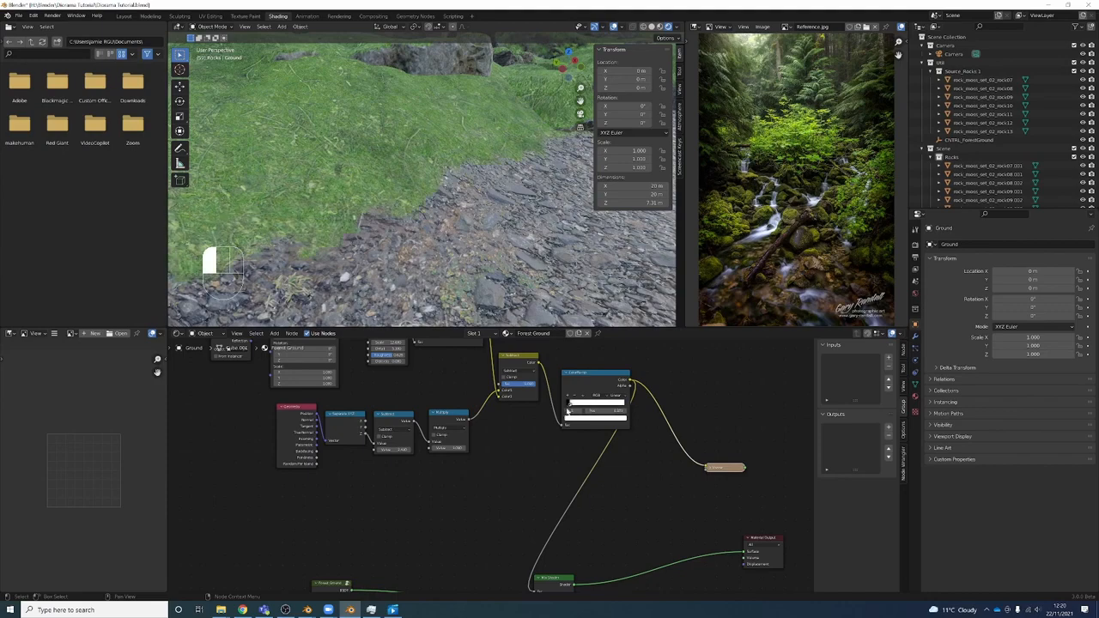
{"action": "key", "text": "ctrl+z"}
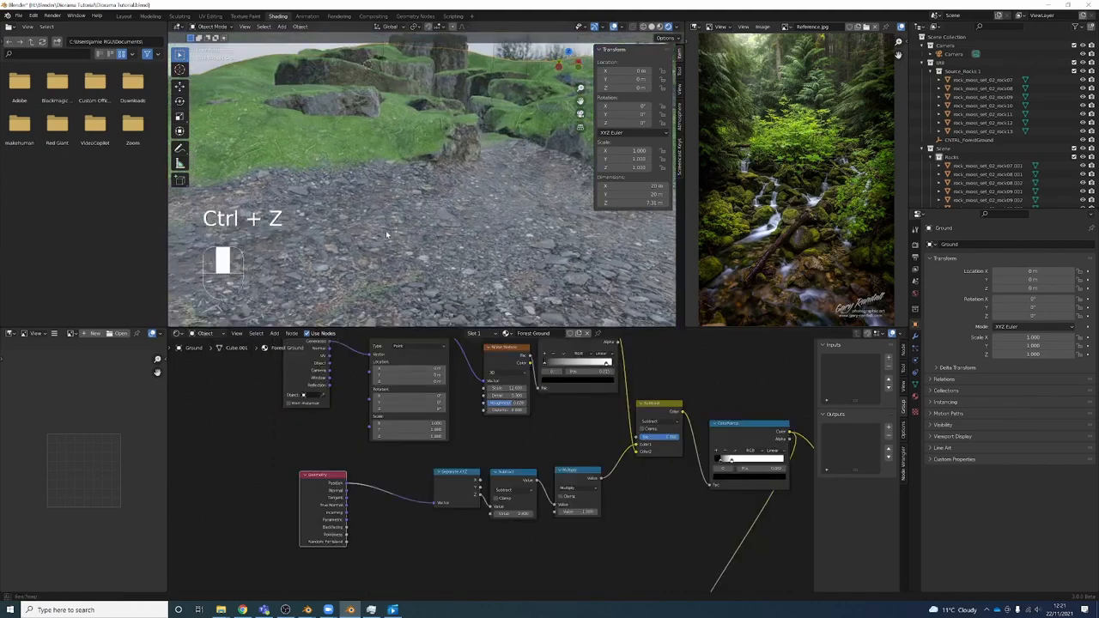
{"action": "key", "text": "ctrl+z"}
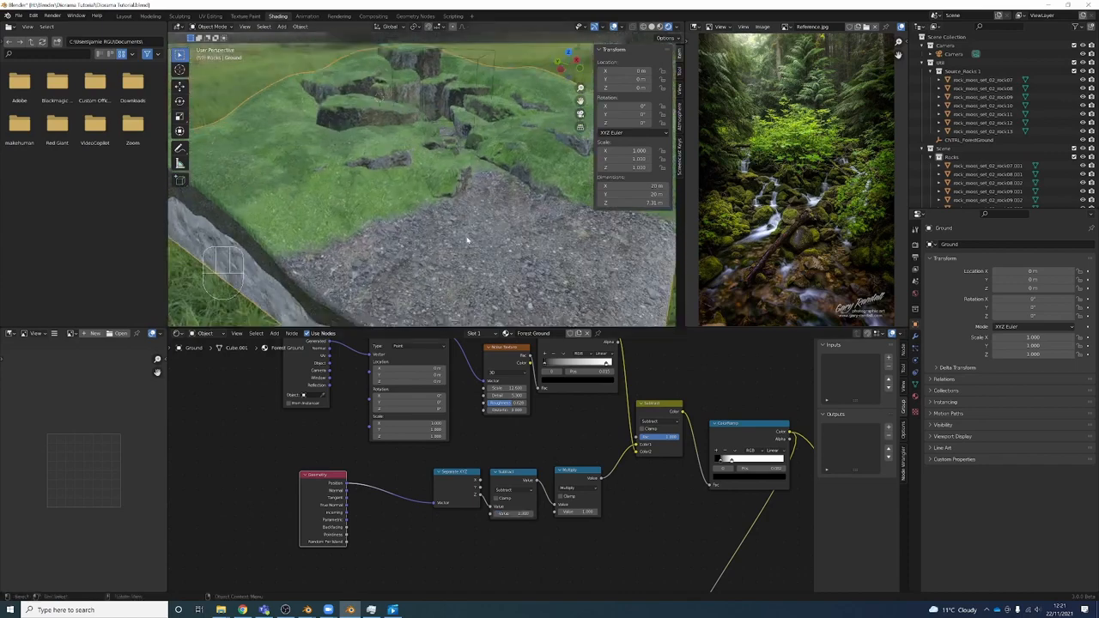
{"action": "key", "text": "alt+h"}
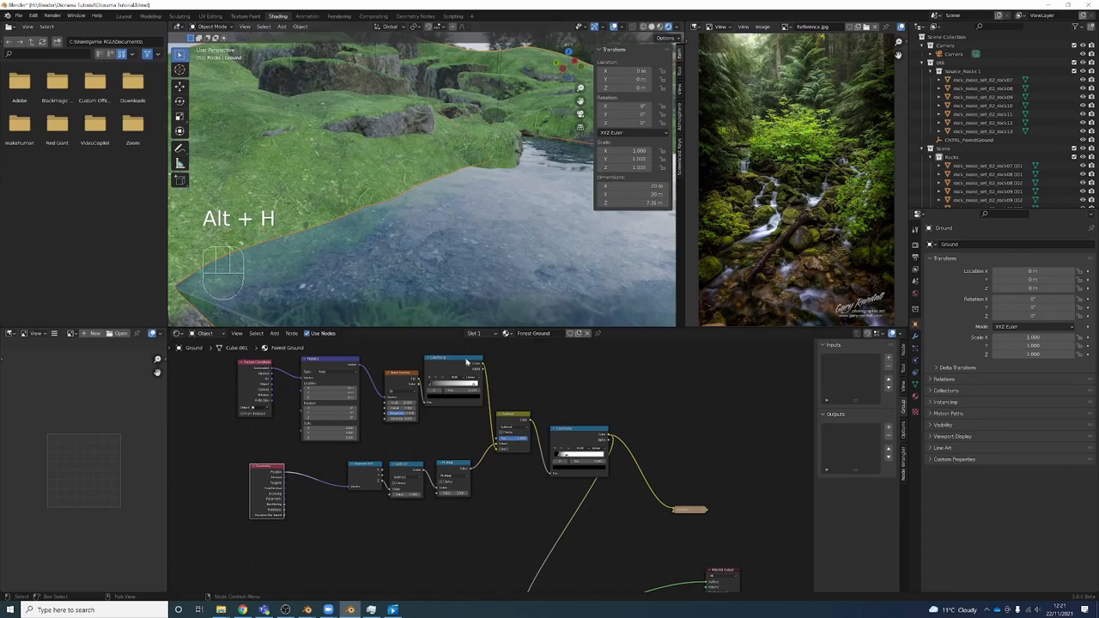
- Unhide the water and tighten the ColorRamp's grass-to-pebble transition for a ragged edge
{"action": "key", "text": "alt+h"}
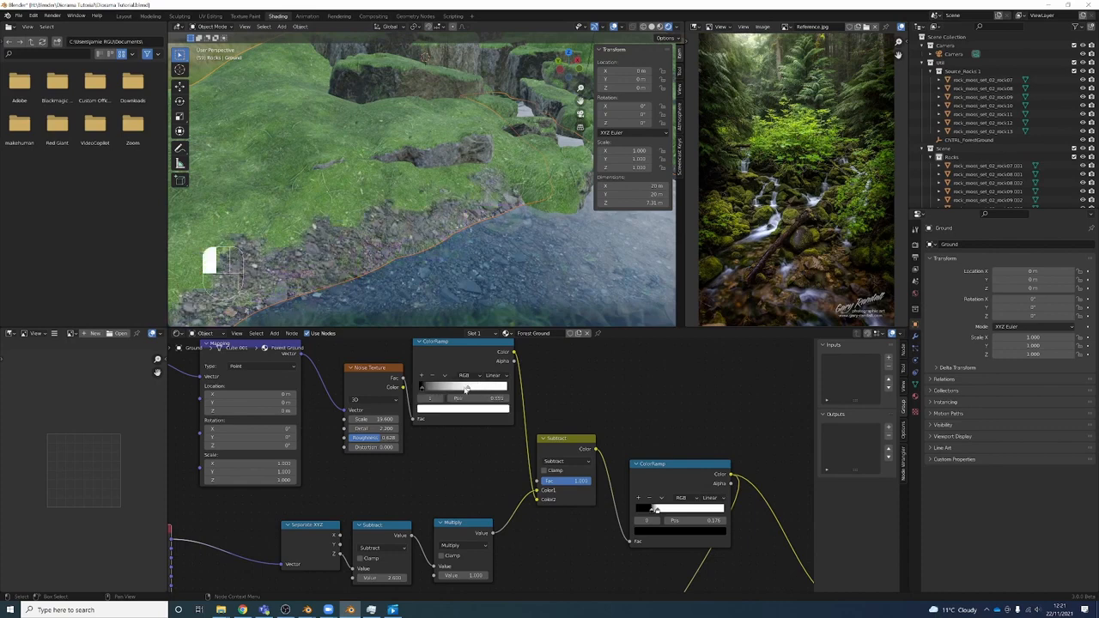
{"action": "left_click_drag", "start_coordinate": [464, 388], "coordinate": [500, 388]}
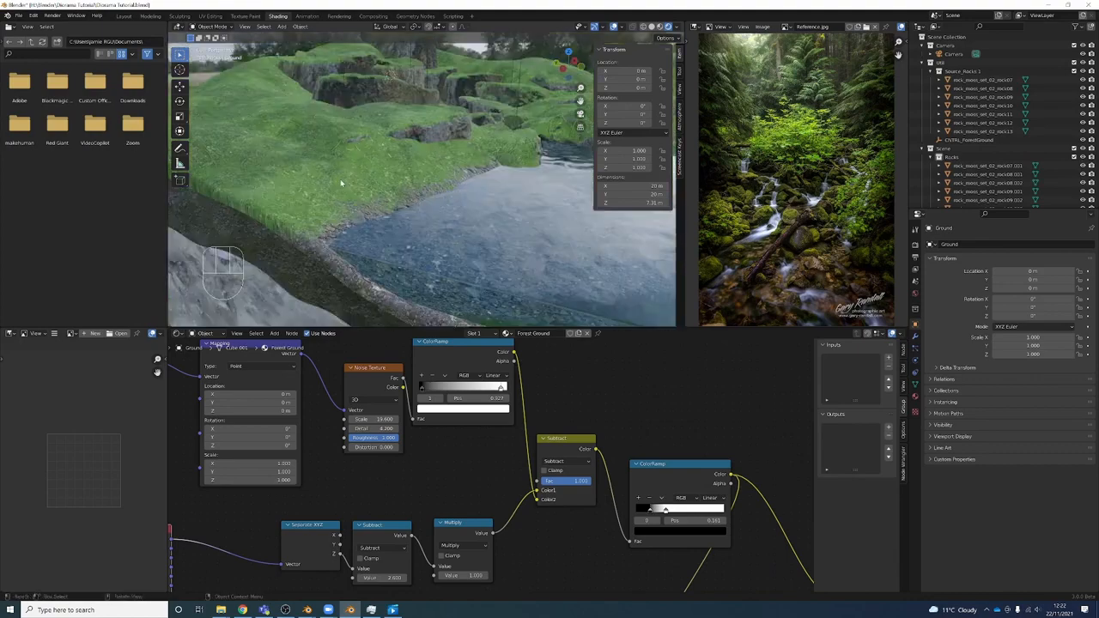
- Toggle the Ground mesh into Edit Mode to work on its side edge vertices
{"action": "key", "text": "Tab"}
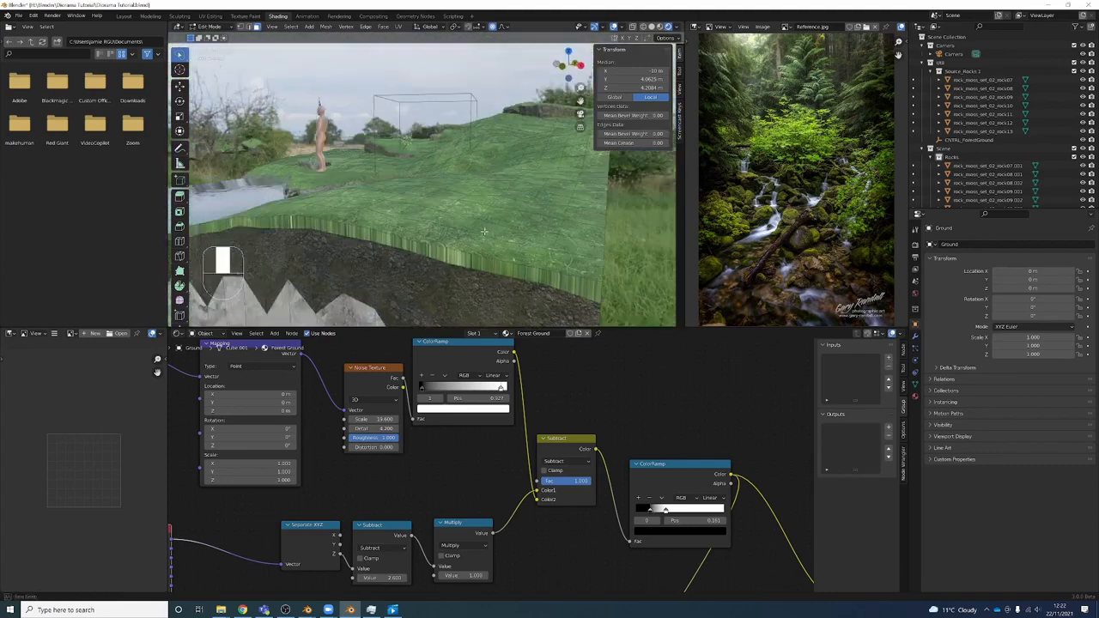
{"action": "key", "text": "Tab"}
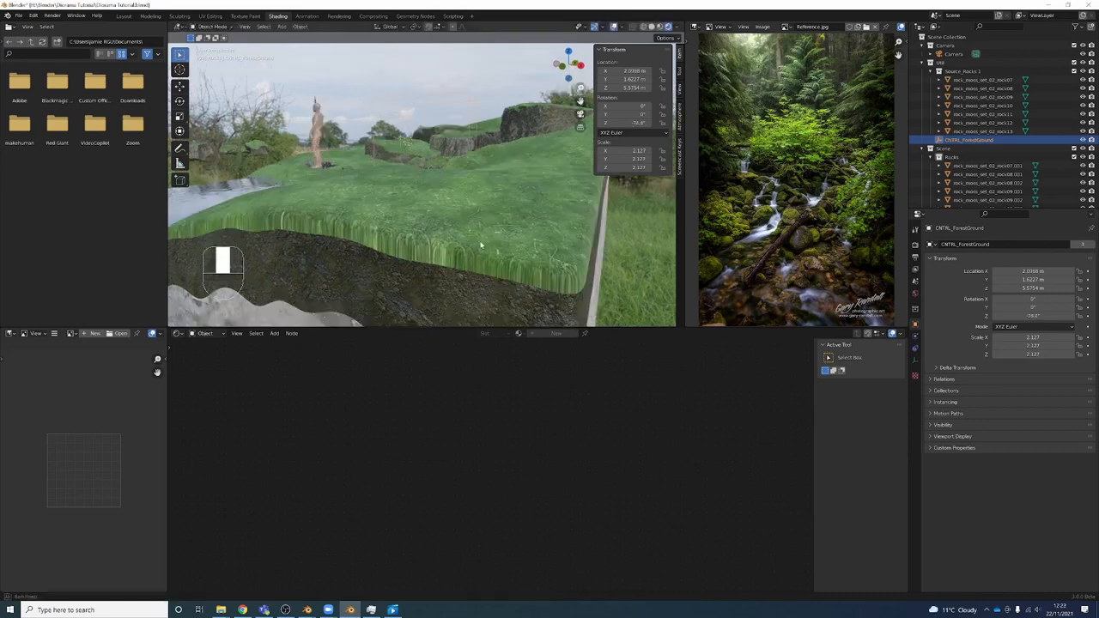
{"action": "key", "text": "Tab"}
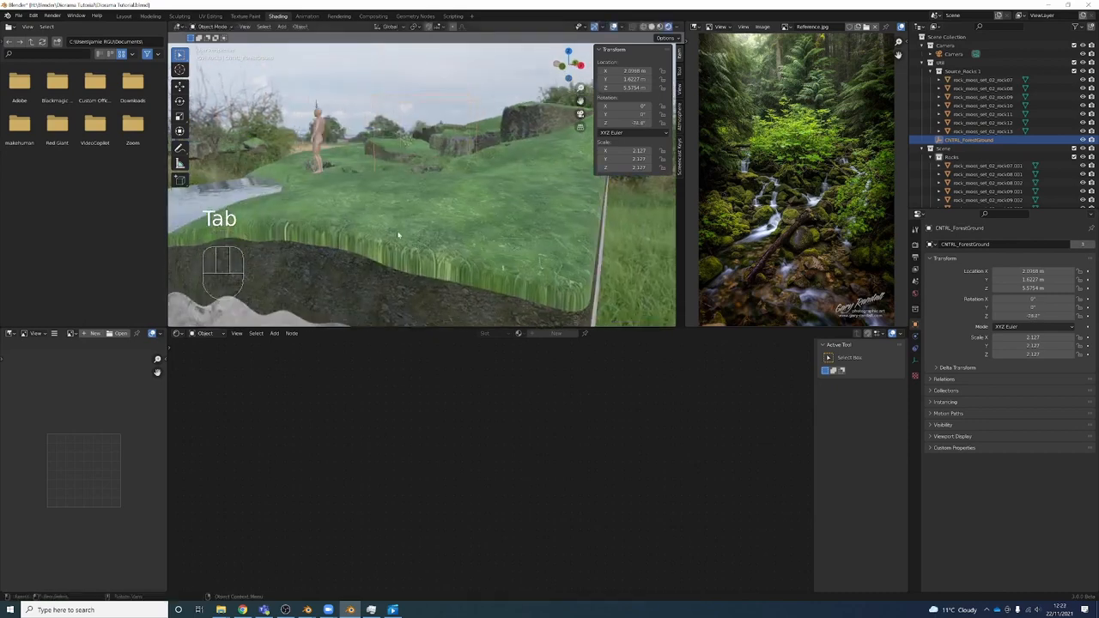
{"action": "key", "text": "Tab"}
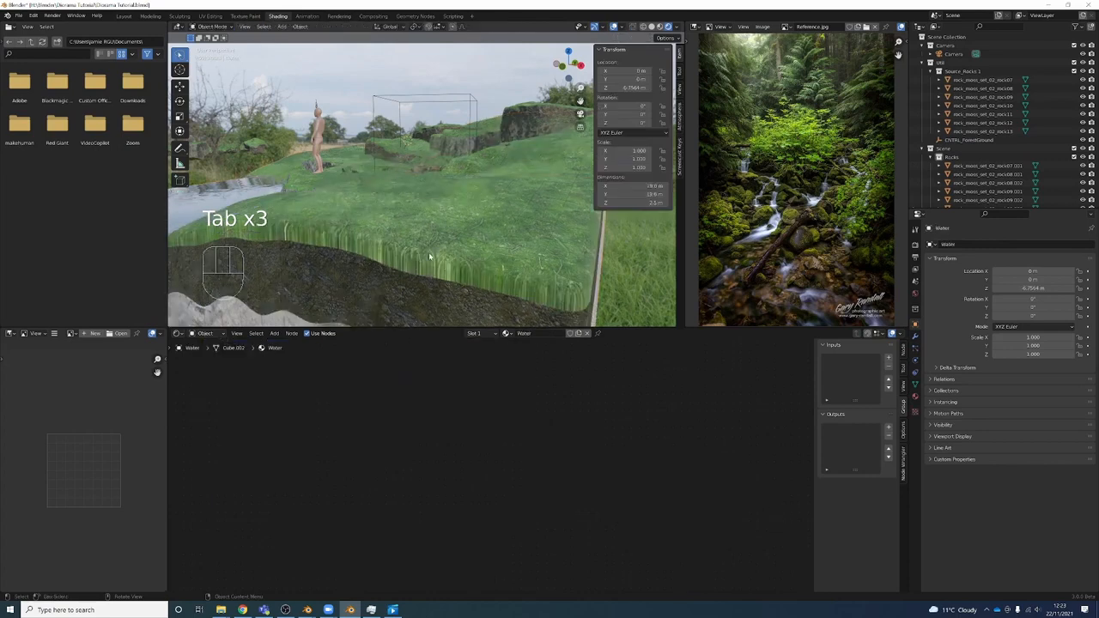
{"action": "key", "text": "Tab"}
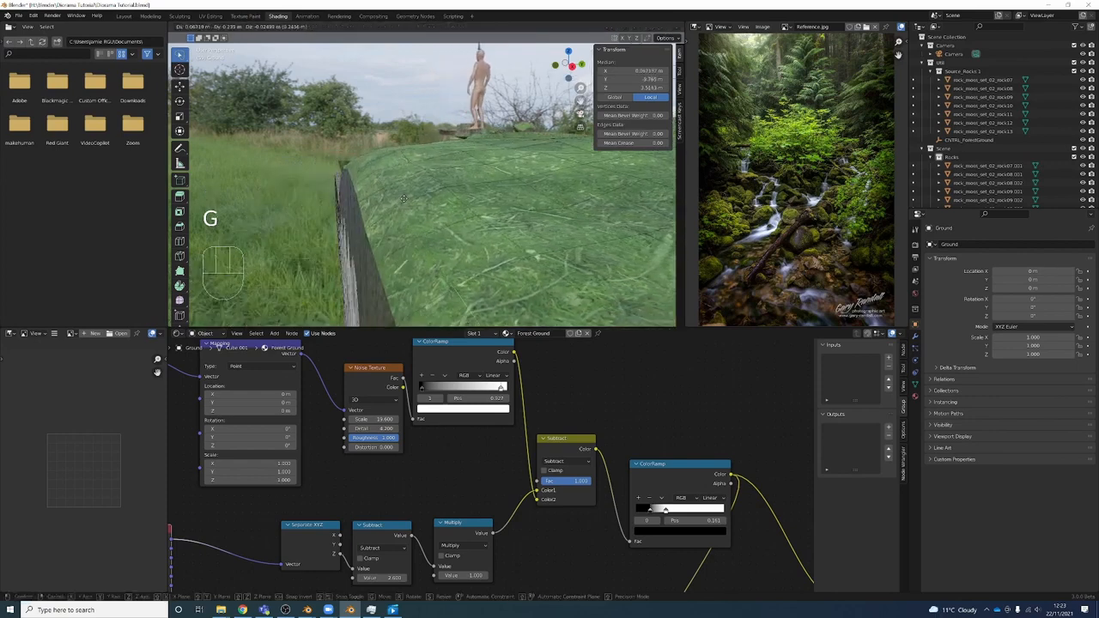
- Move additional side edge vertices, checking the reduced stretching in and out of Edit Mode
{"action": "key", "text": "shift+alt"}
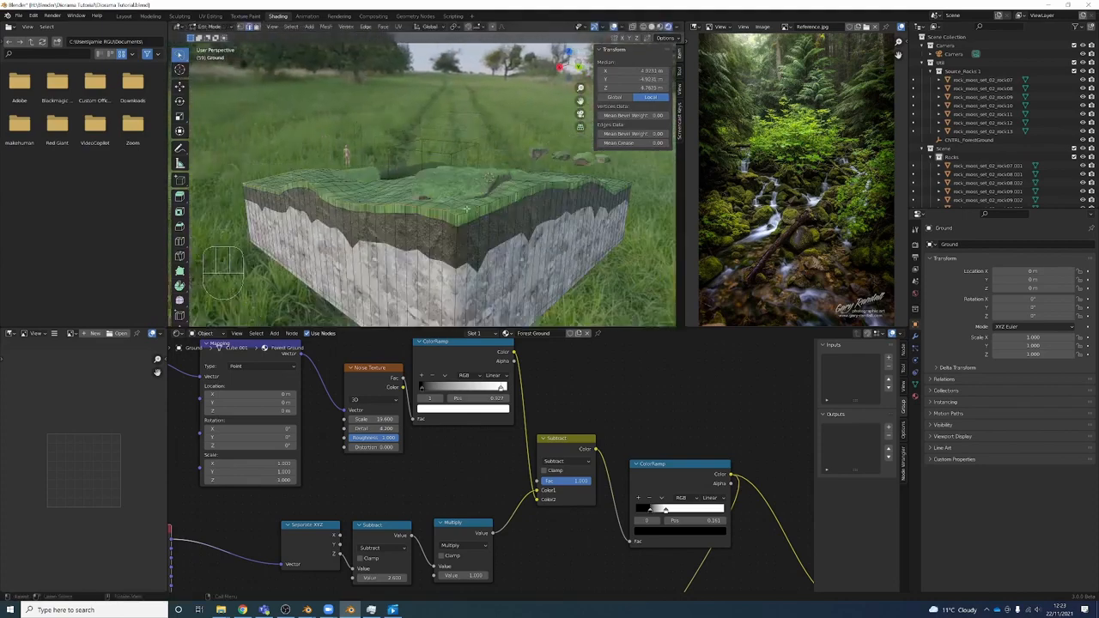
{"action": "key", "text": "shift+alt"}
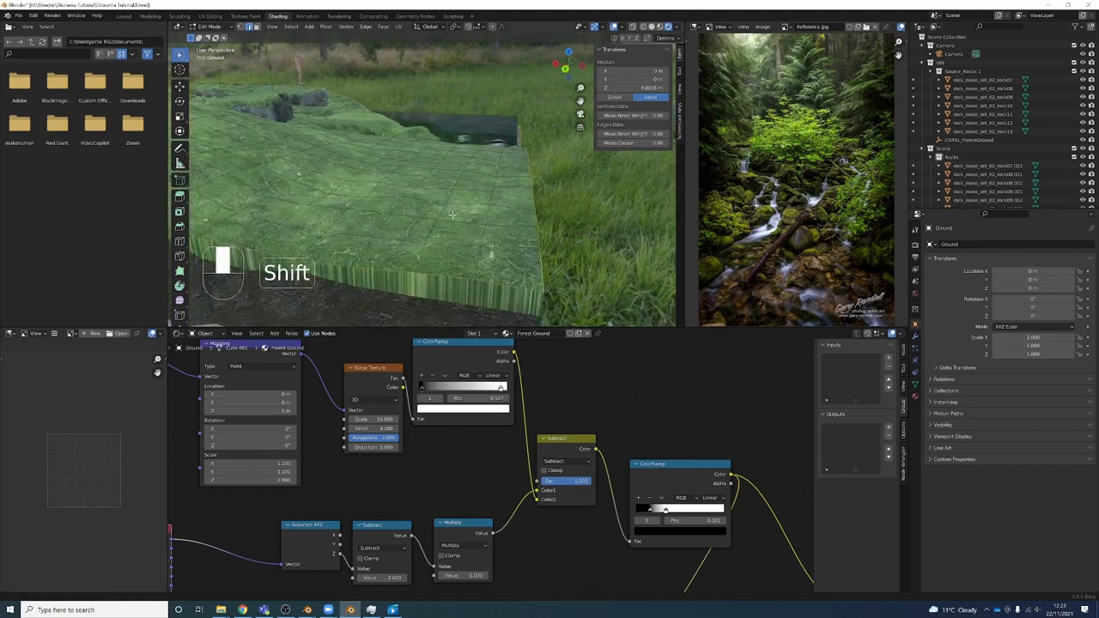
{"action": "key", "text": "s"}
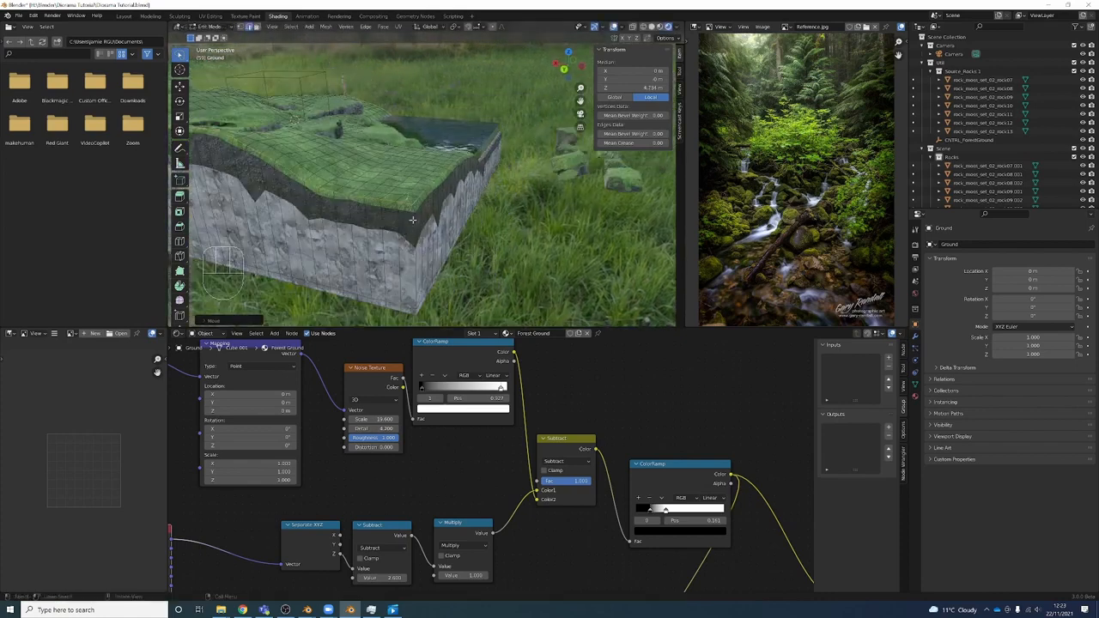
{"action": "key", "text": "Tab"}
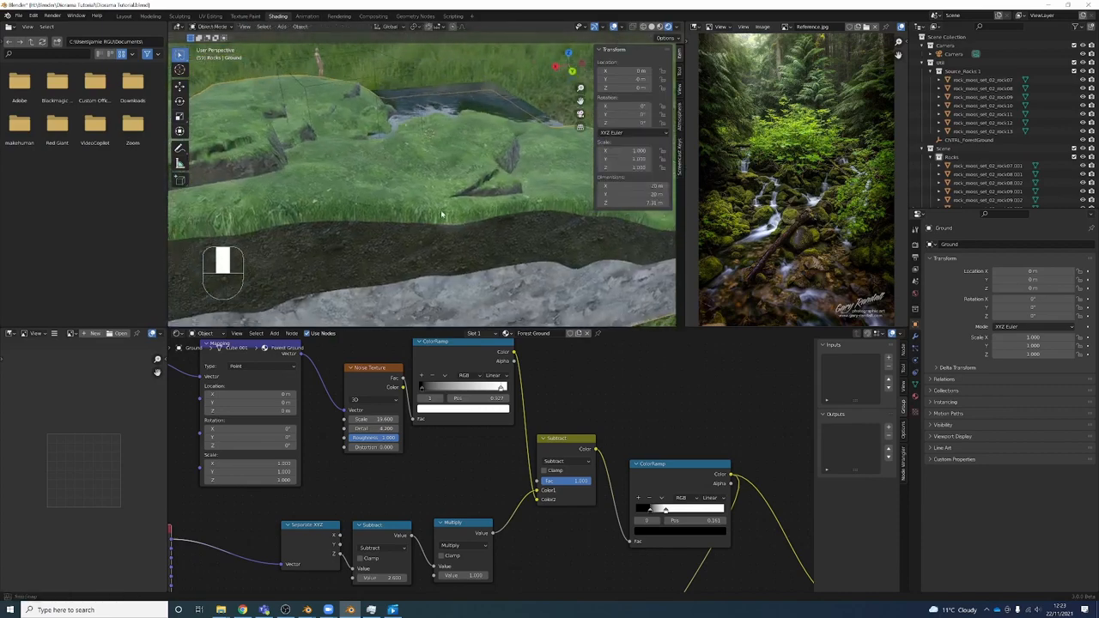
{"action": "key", "text": "Tab"}
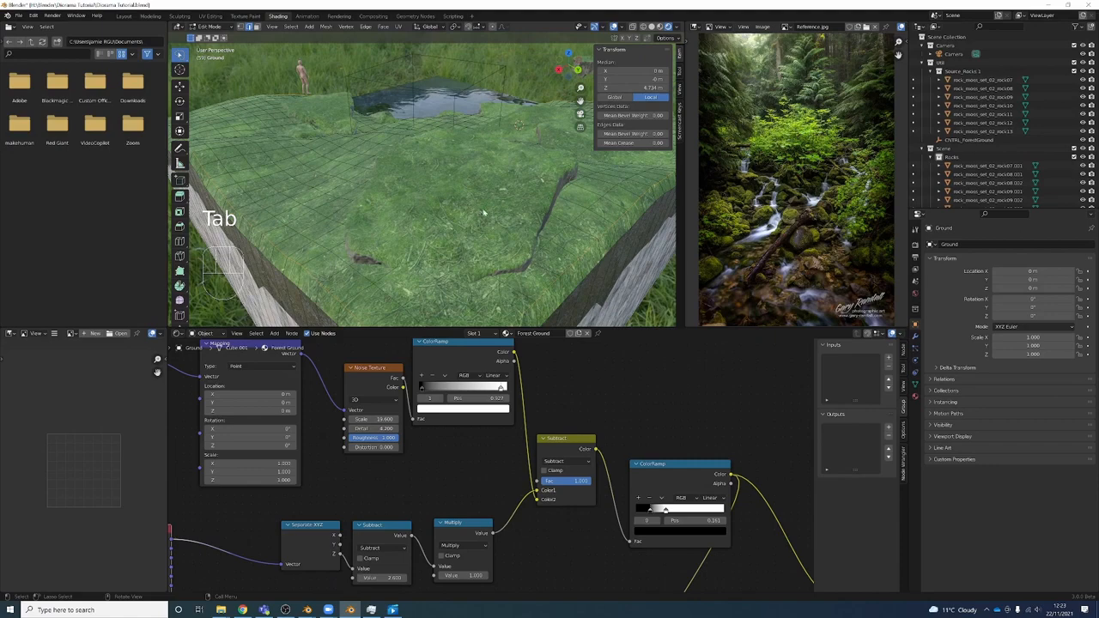
{"action": "key", "text": "Tab"}
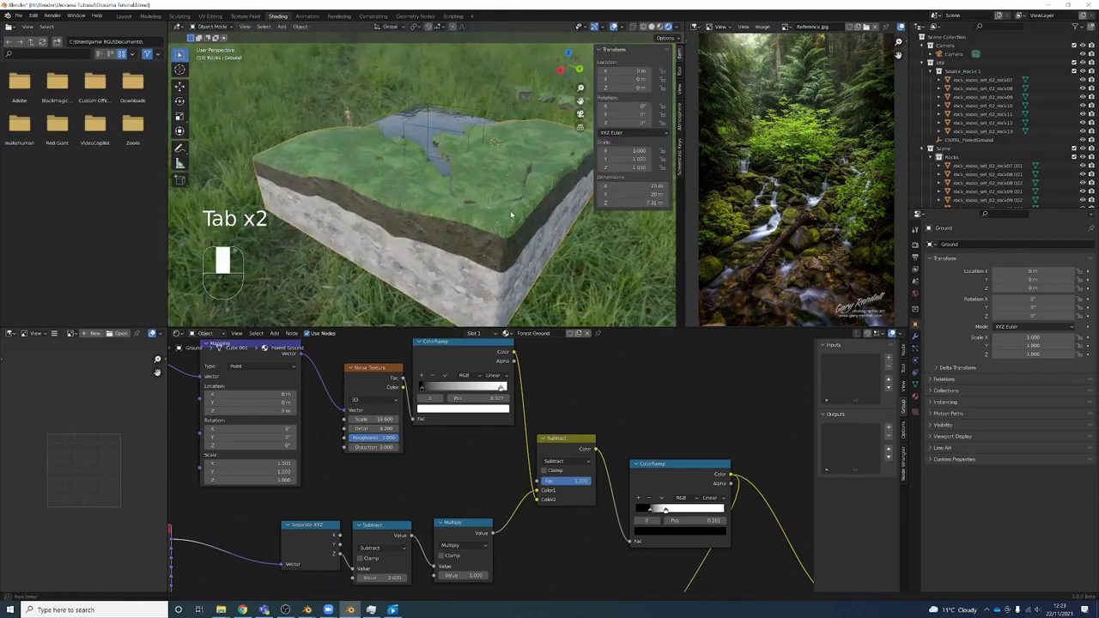
{"action": "key", "text": "Tab"}
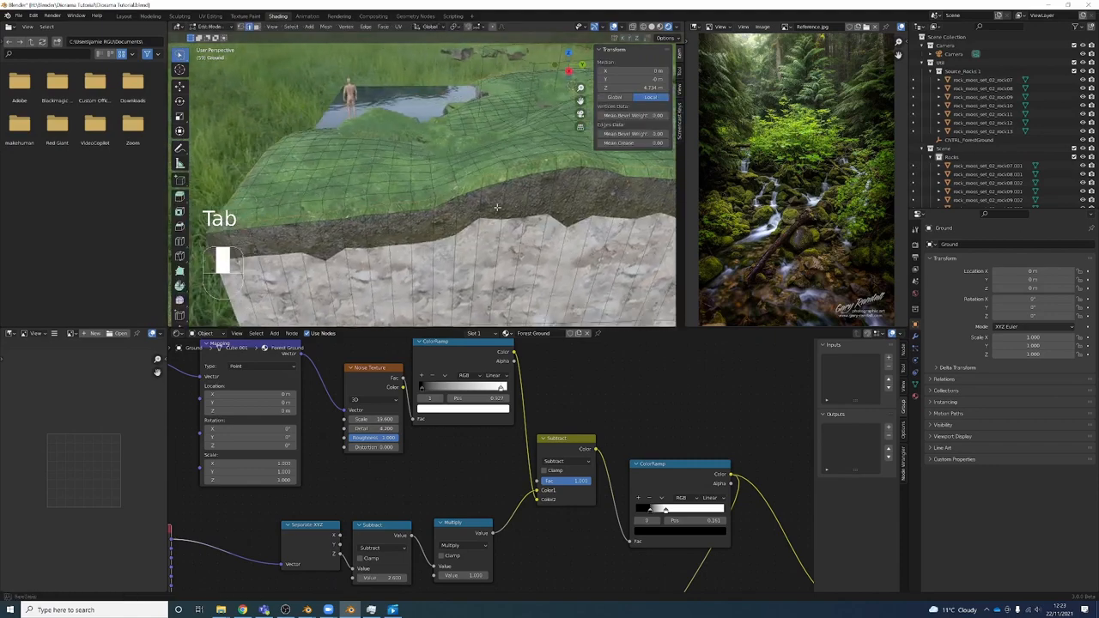